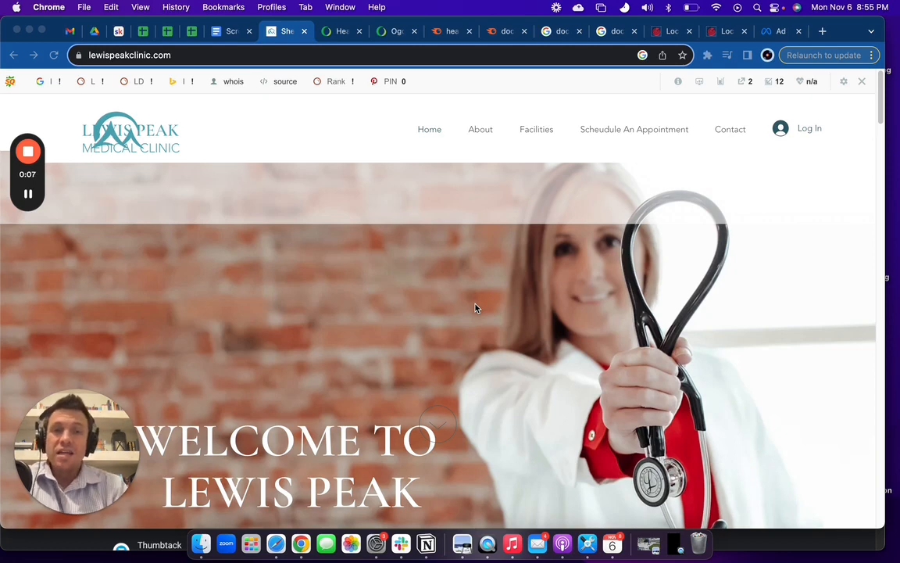
mouse_move(459, 324)
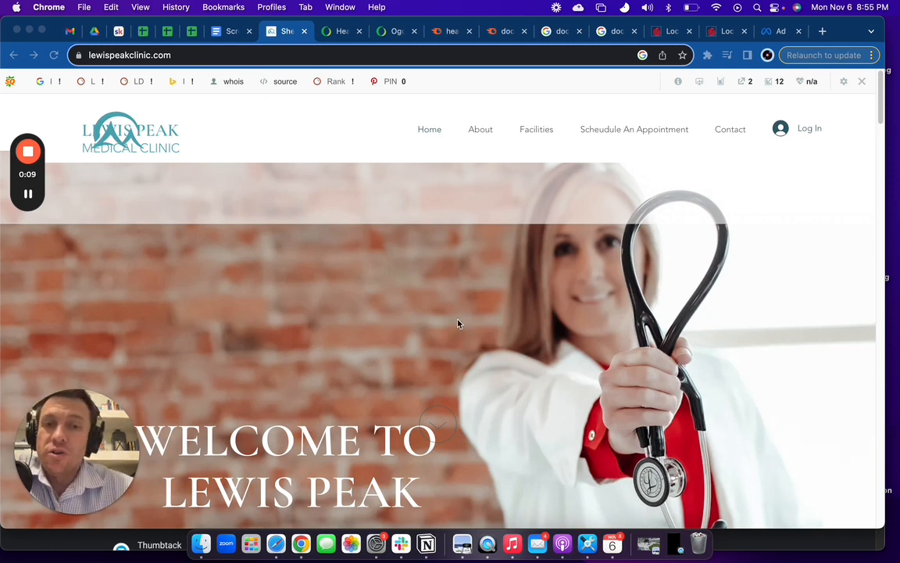
mouse_move(457, 293)
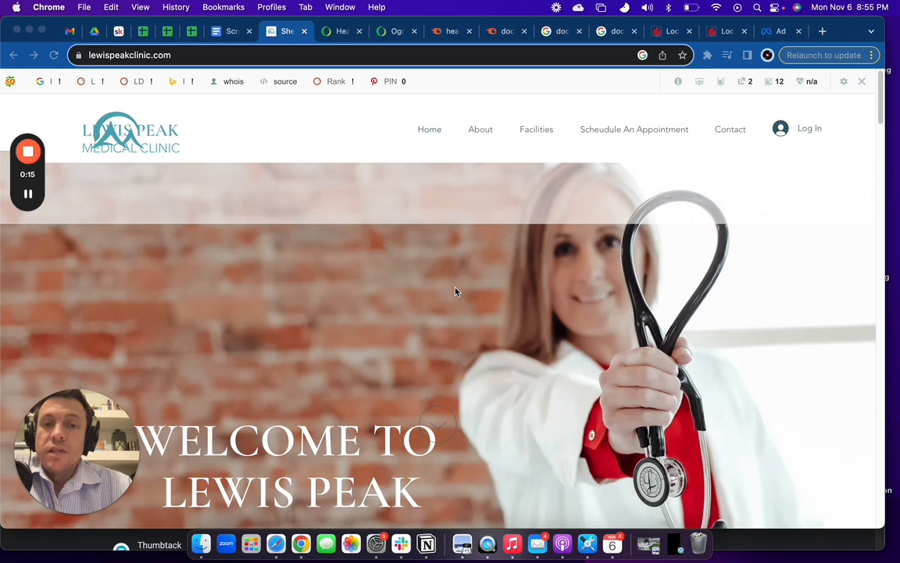
mouse_move(434, 305)
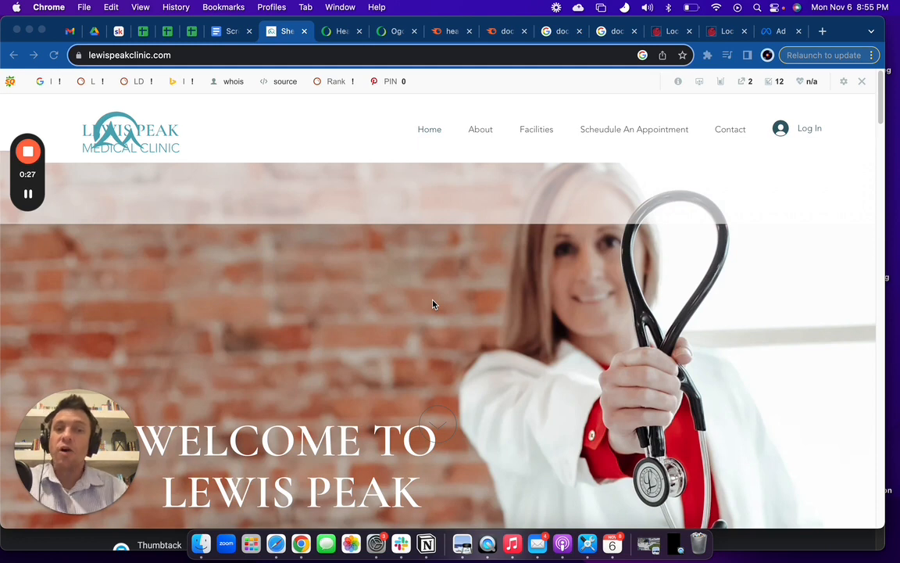
mouse_move(446, 327)
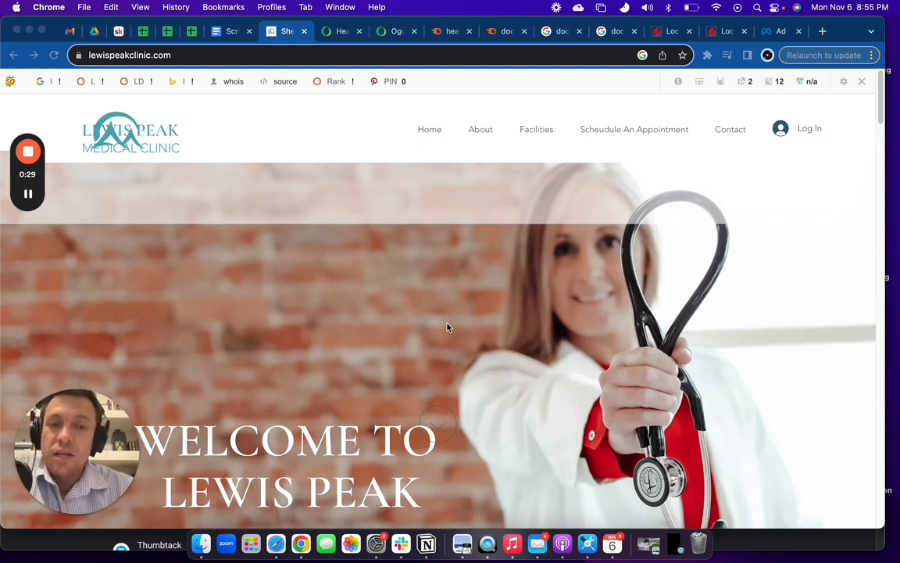
mouse_move(509, 377)
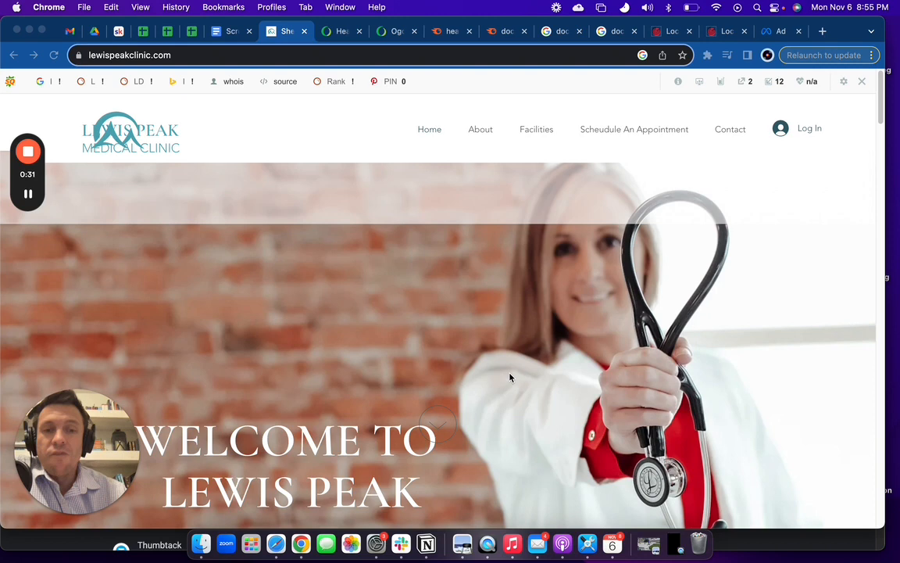
mouse_move(500, 359)
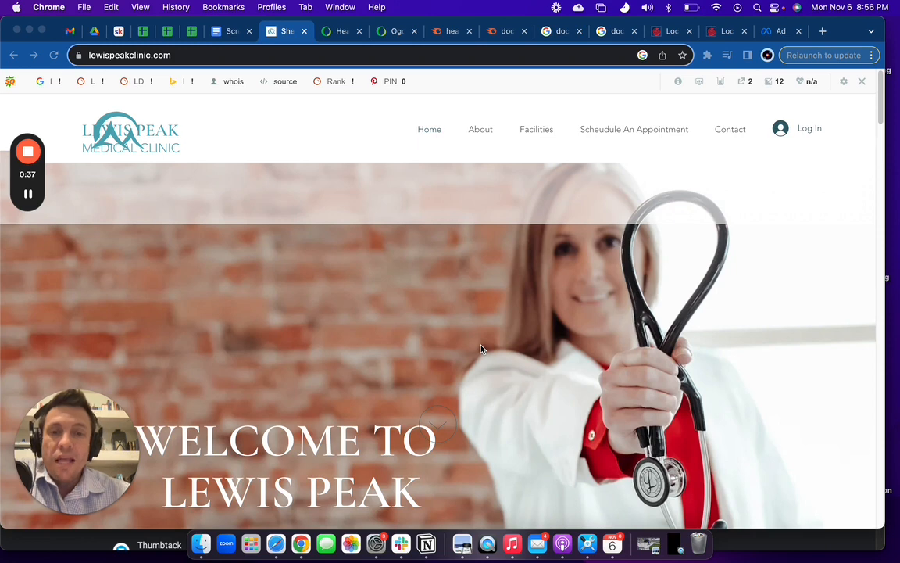
mouse_move(466, 309)
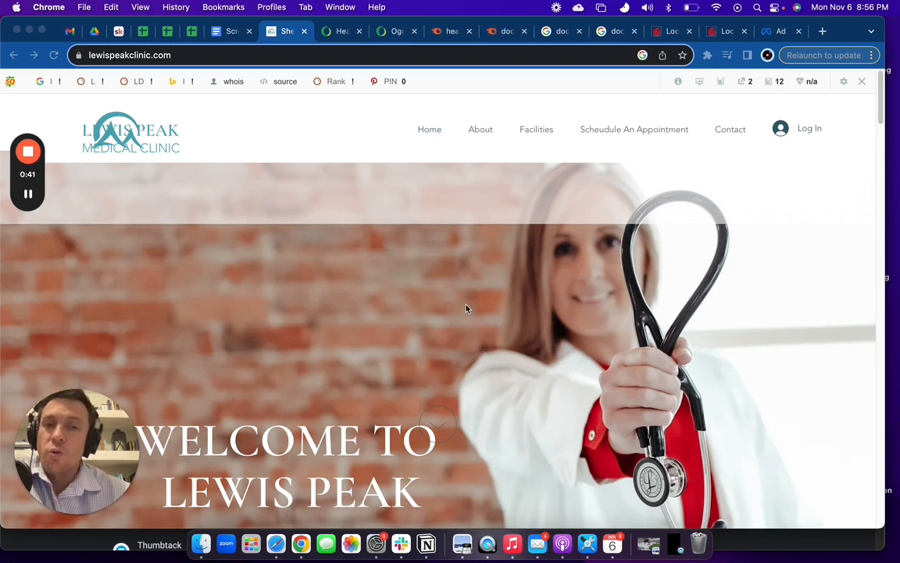
mouse_move(485, 328)
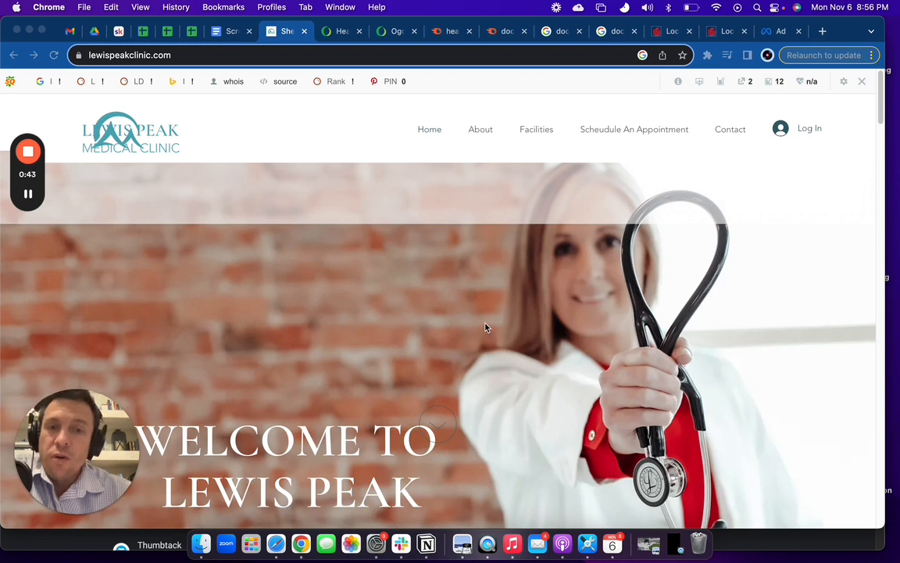
mouse_move(472, 285)
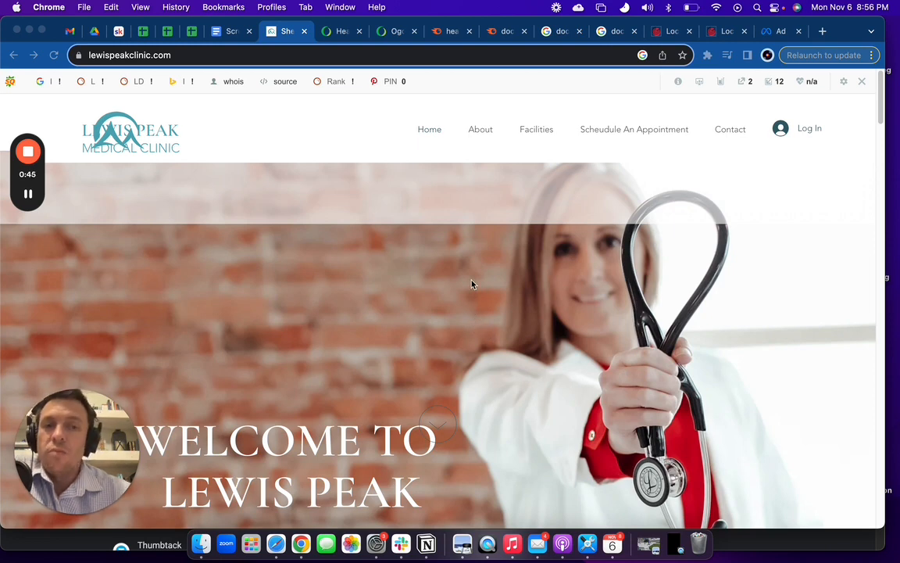
mouse_move(467, 303)
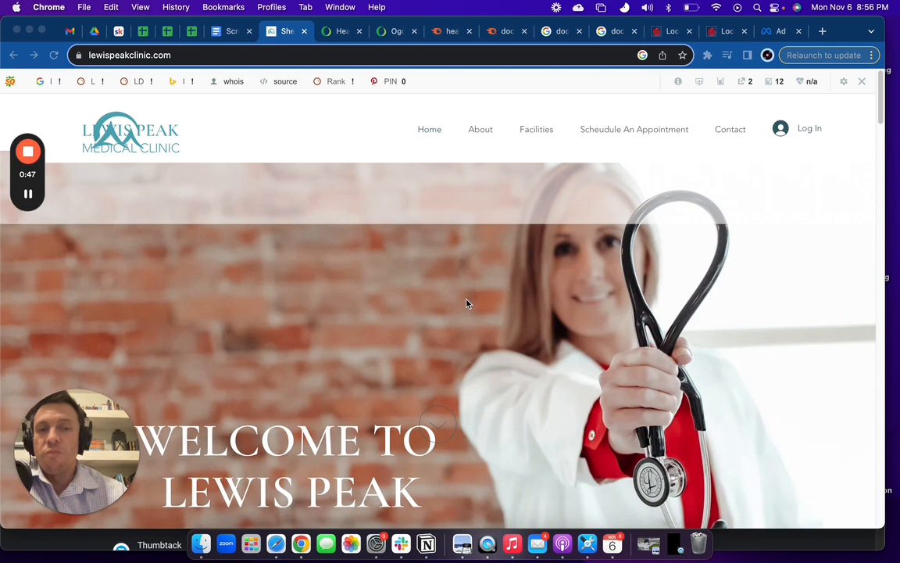
mouse_move(447, 314)
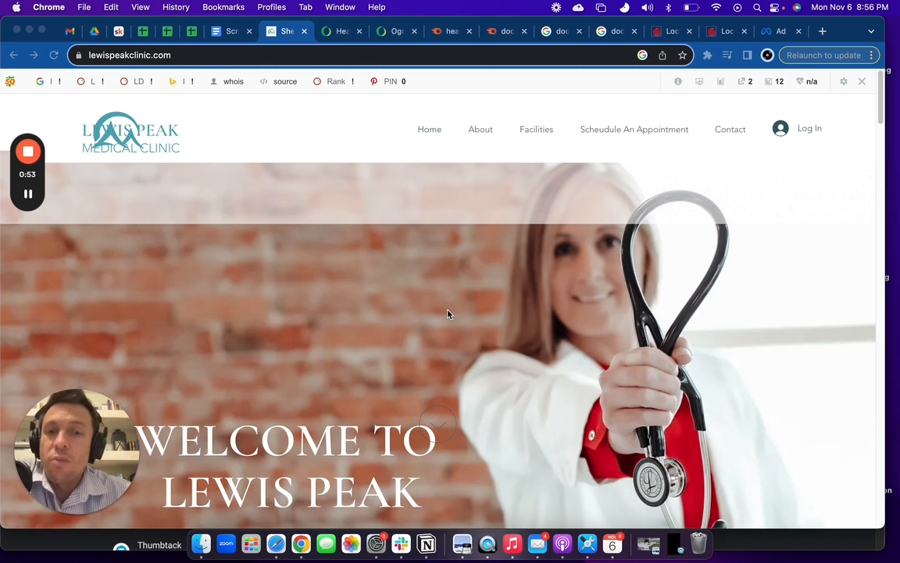
mouse_move(445, 324)
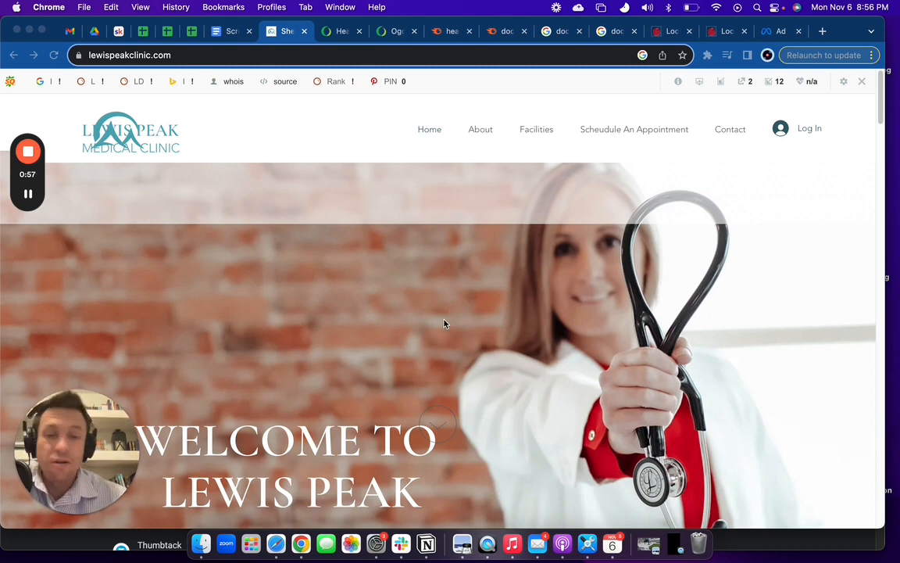
mouse_move(469, 342)
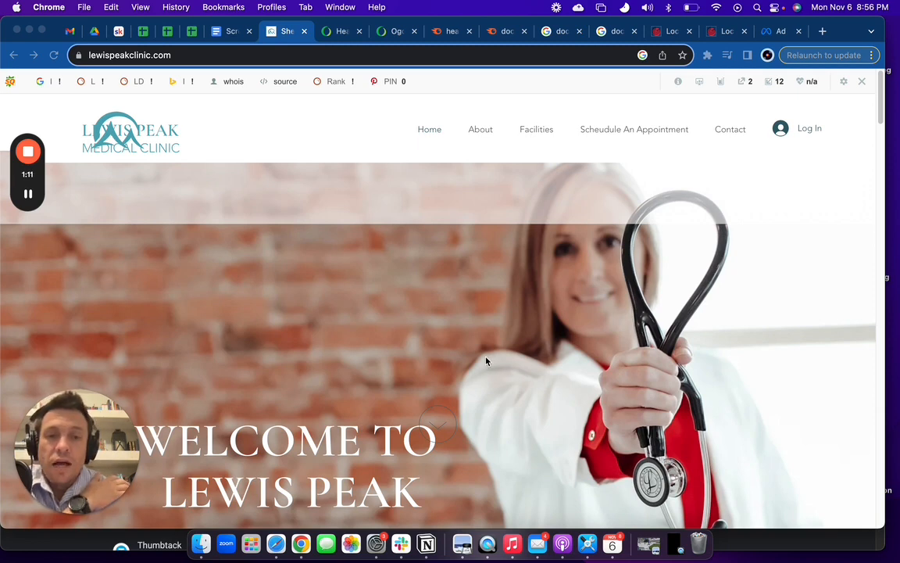
mouse_move(495, 380)
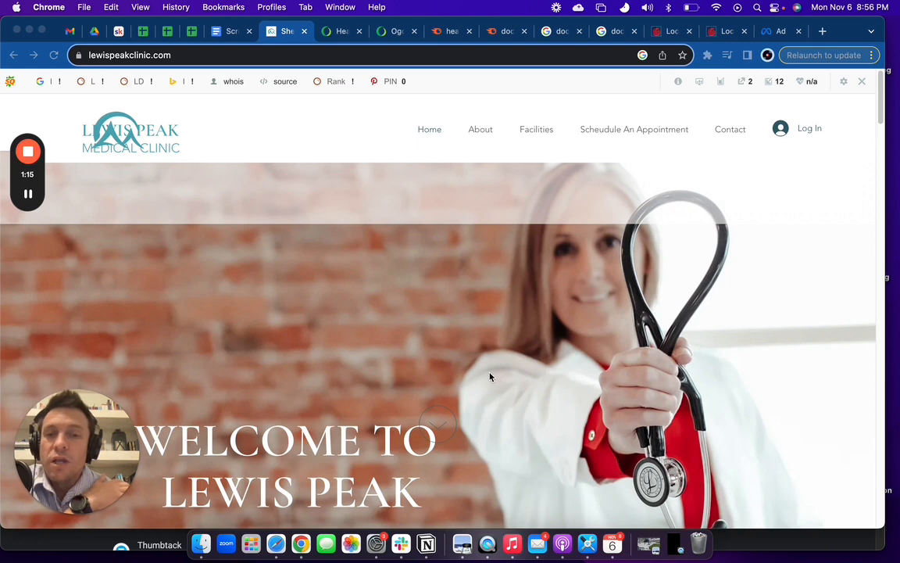
mouse_move(496, 365)
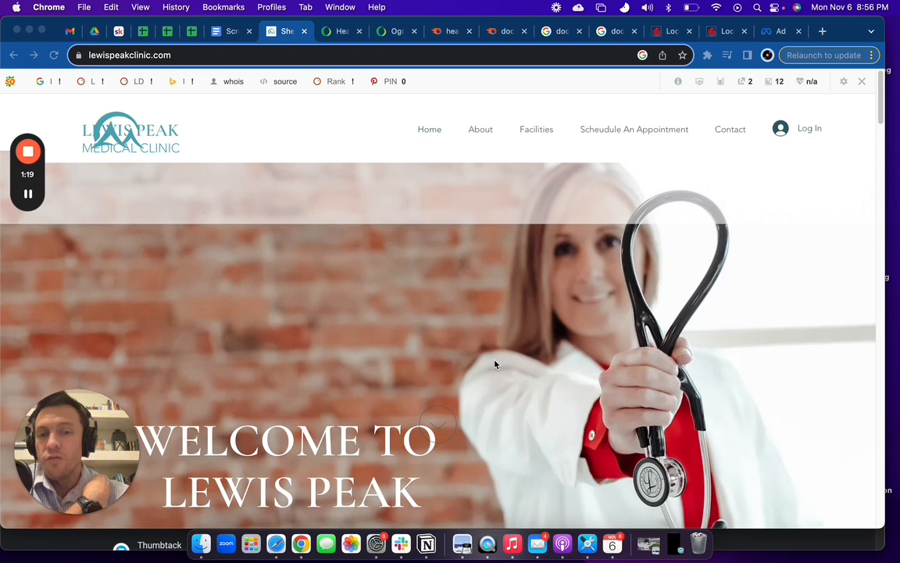
mouse_move(371, 325)
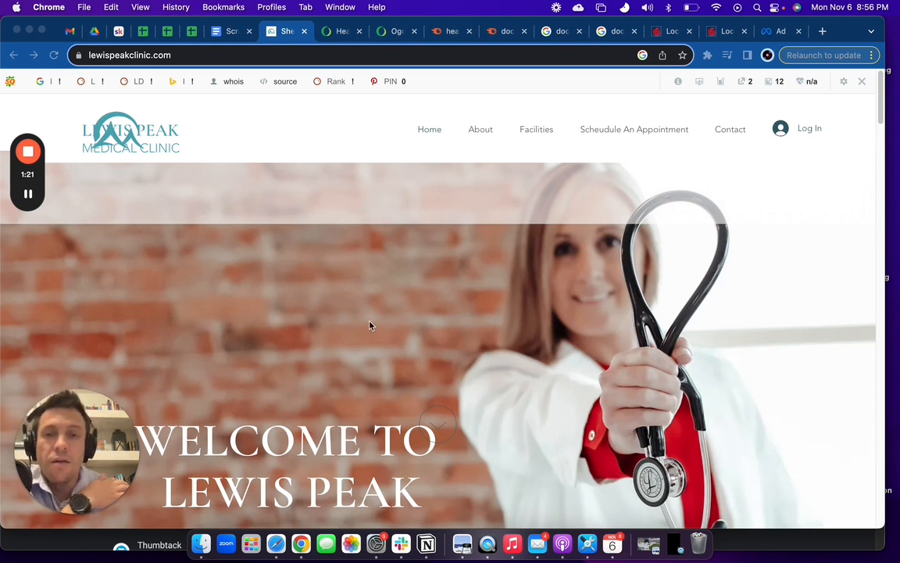
mouse_move(674, 197)
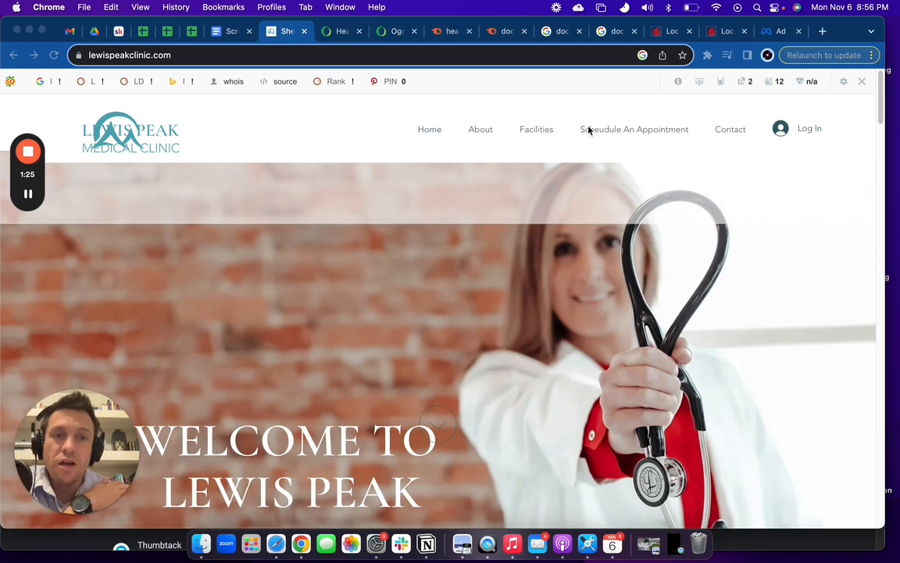
mouse_move(687, 131)
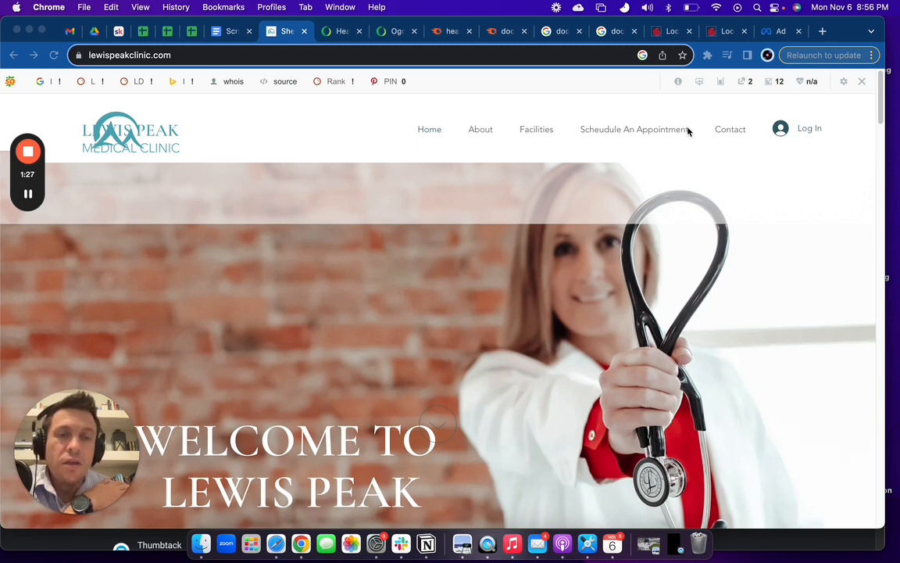
mouse_move(687, 143)
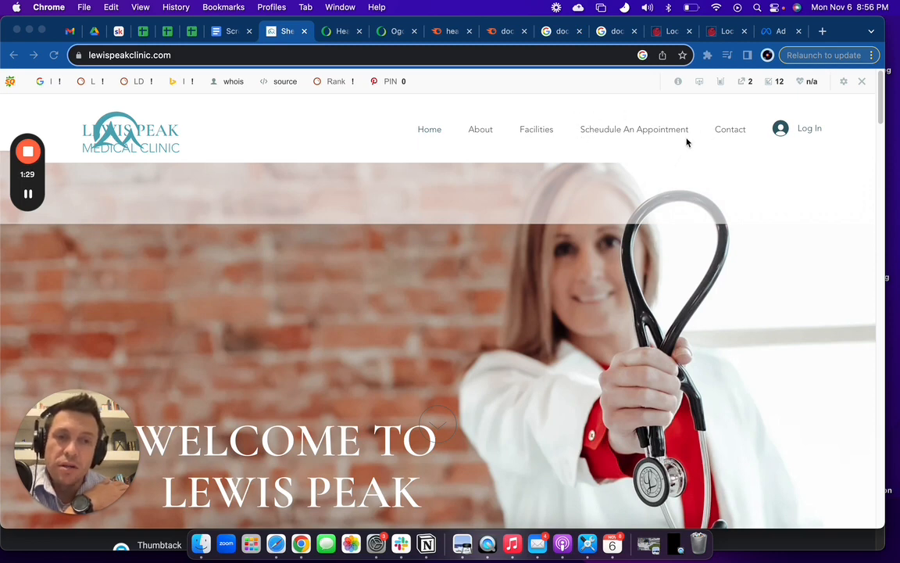
mouse_move(469, 353)
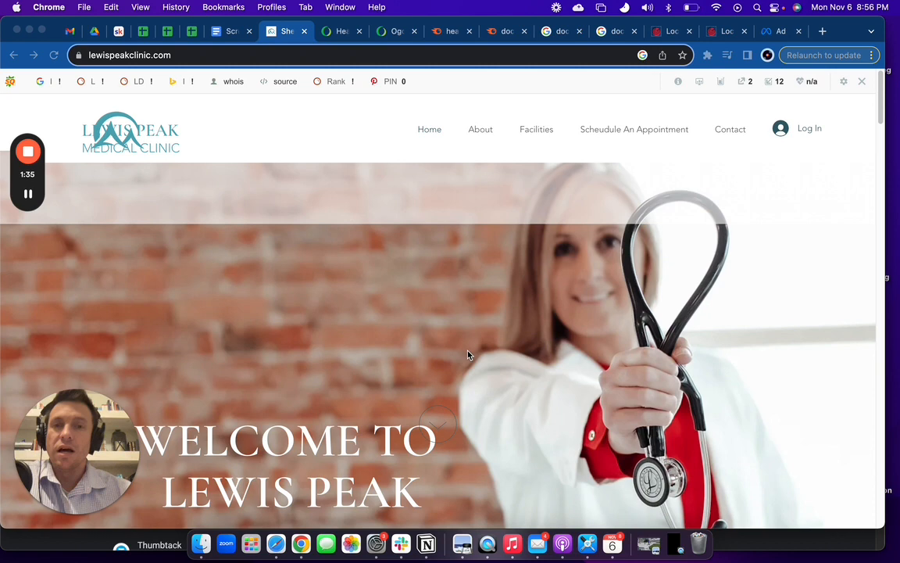
mouse_move(432, 324)
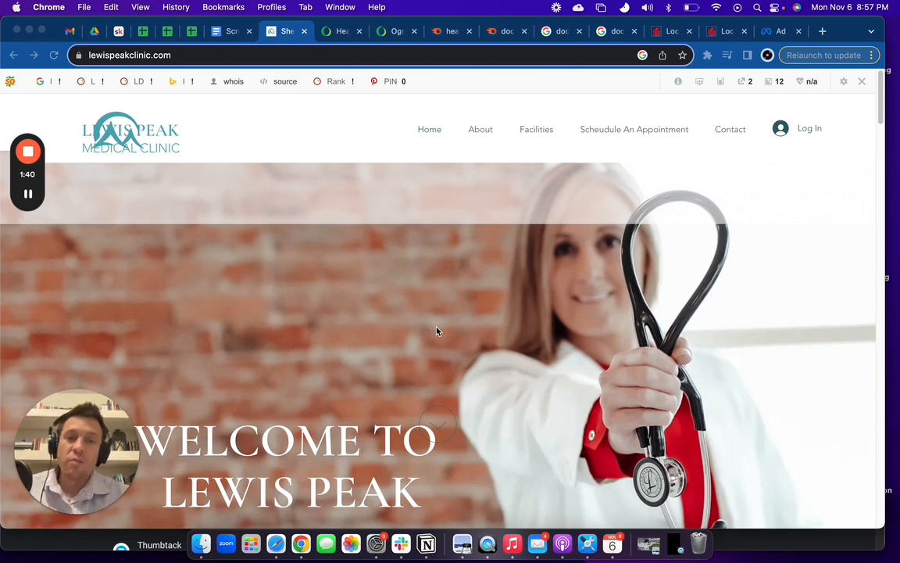
mouse_move(478, 362)
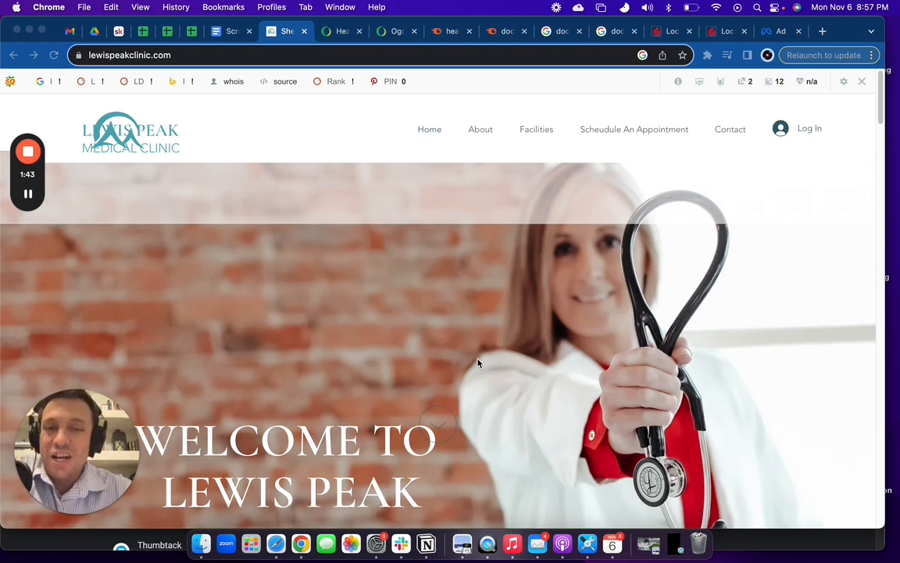
mouse_move(447, 351)
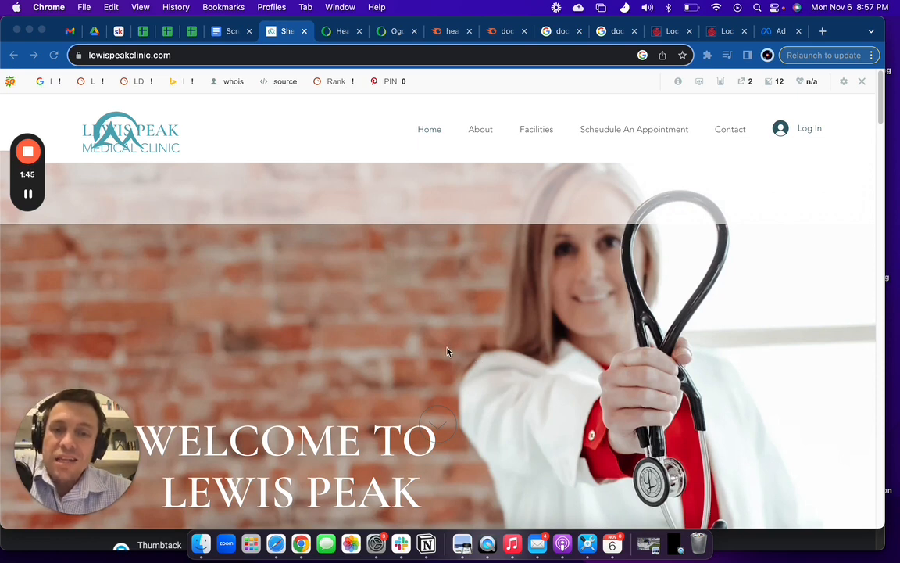
mouse_move(469, 360)
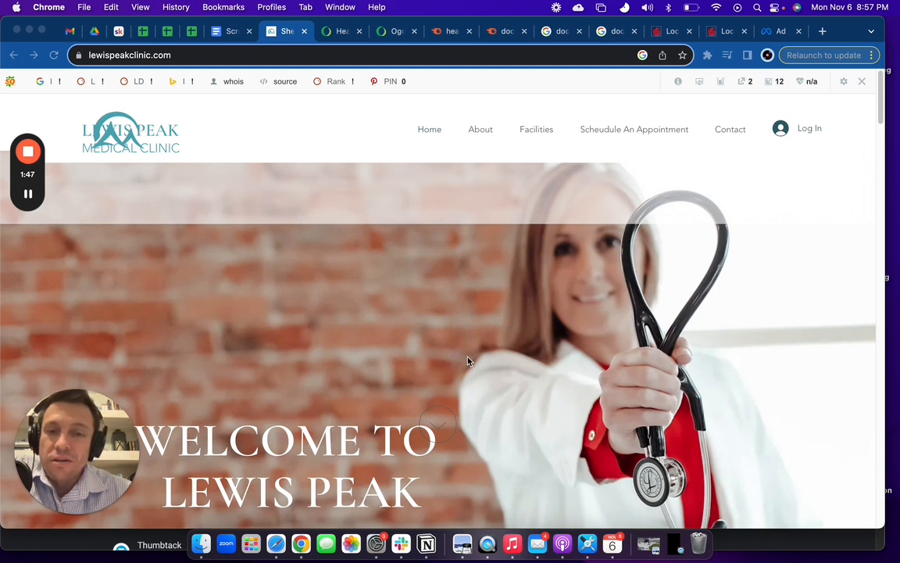
mouse_move(487, 375)
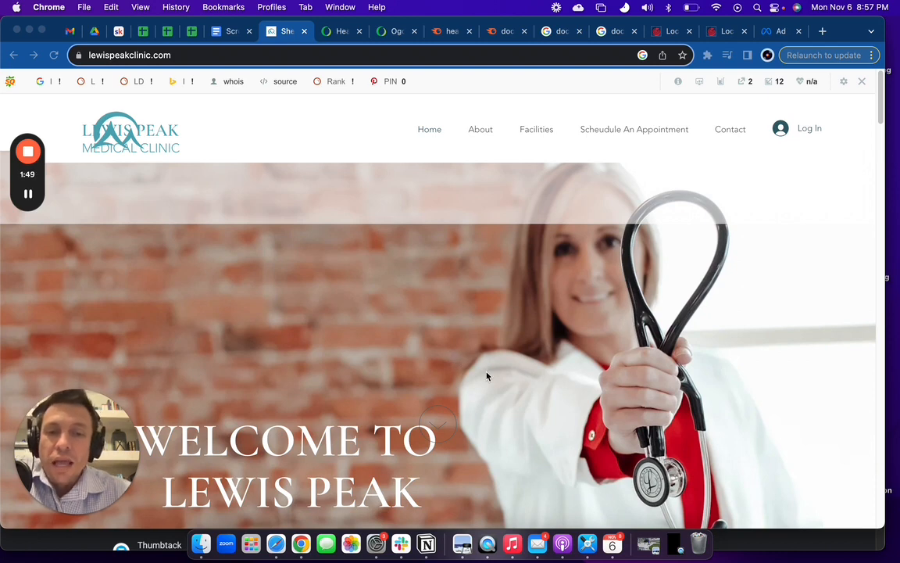
Switch to the ogdenclinic.com competitor homepage showing 20+ specialties and 190 providers
click(340, 31)
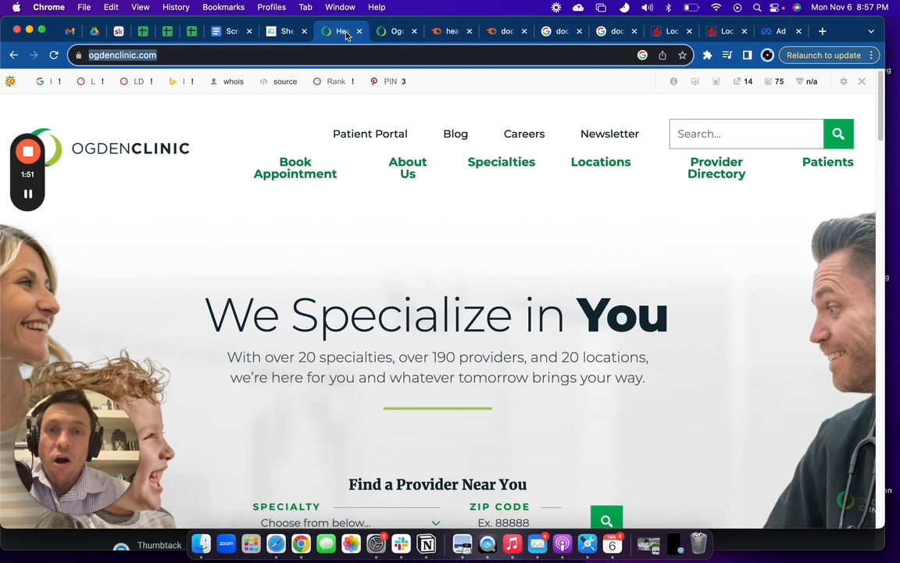
mouse_move(494, 306)
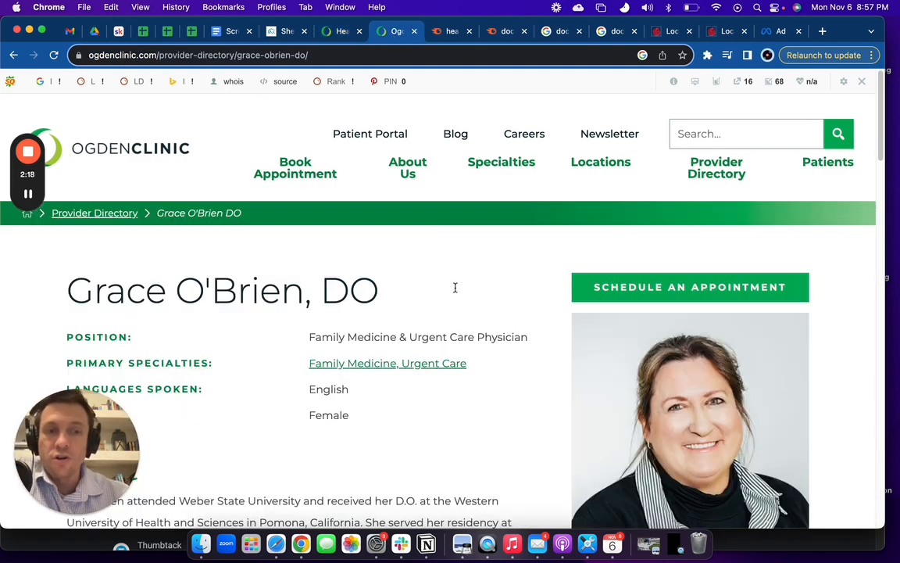
mouse_move(447, 318)
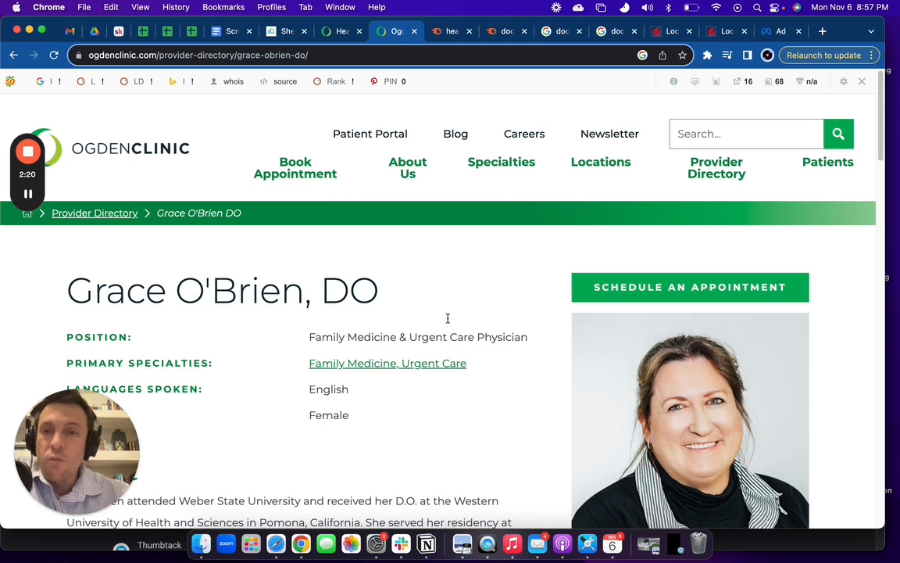
mouse_move(740, 291)
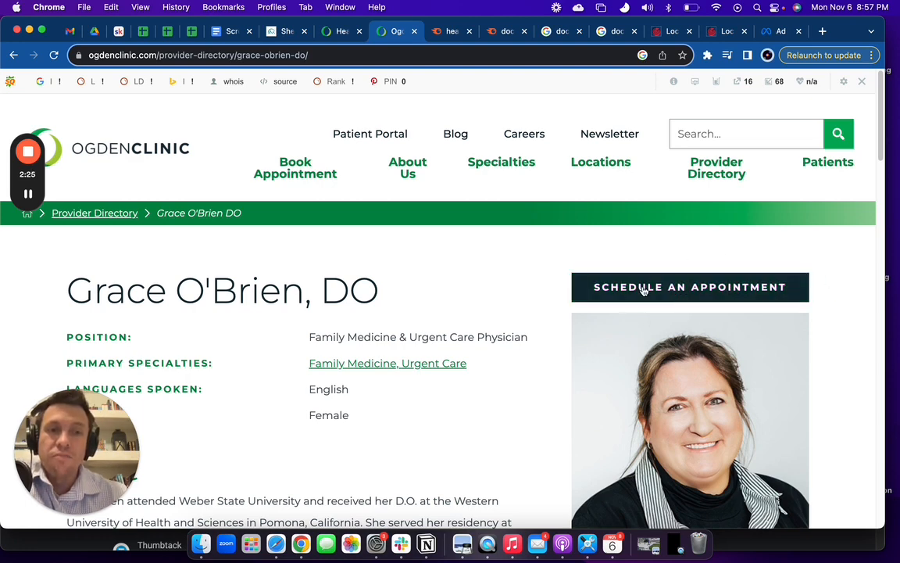
mouse_move(468, 372)
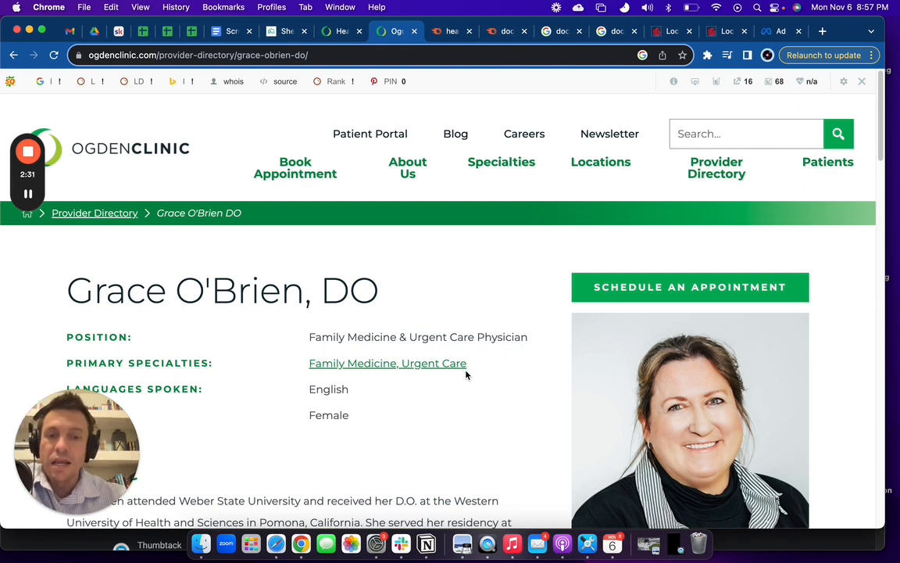
mouse_move(456, 381)
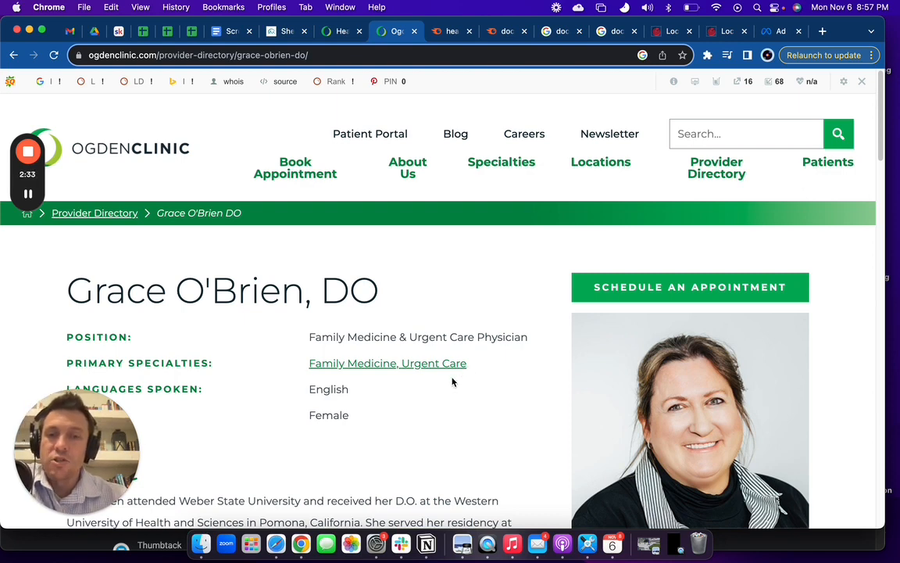
mouse_move(425, 248)
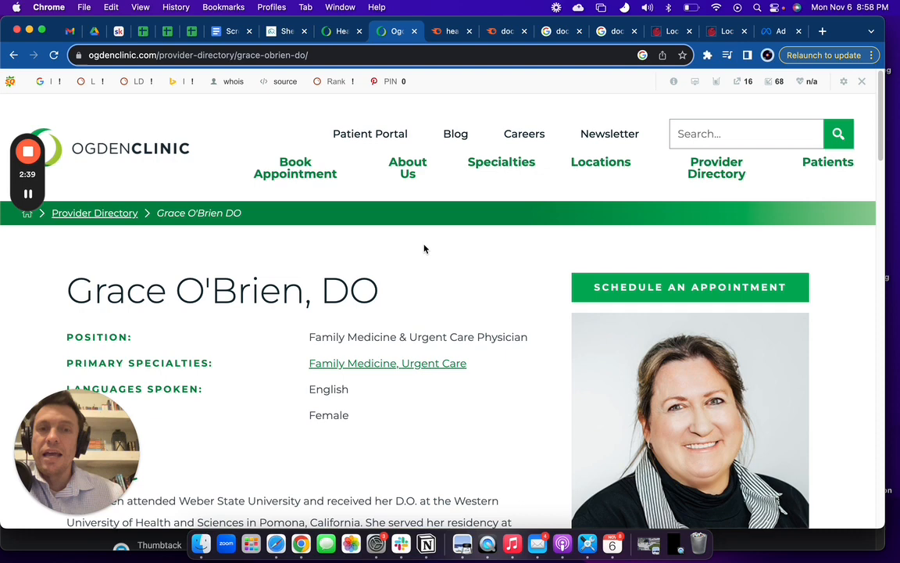
mouse_move(447, 253)
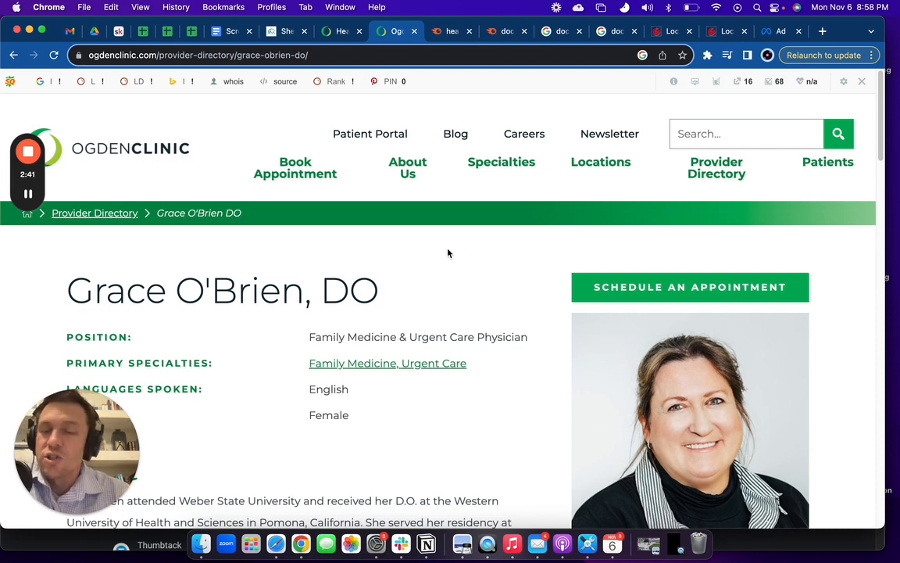
mouse_move(466, 269)
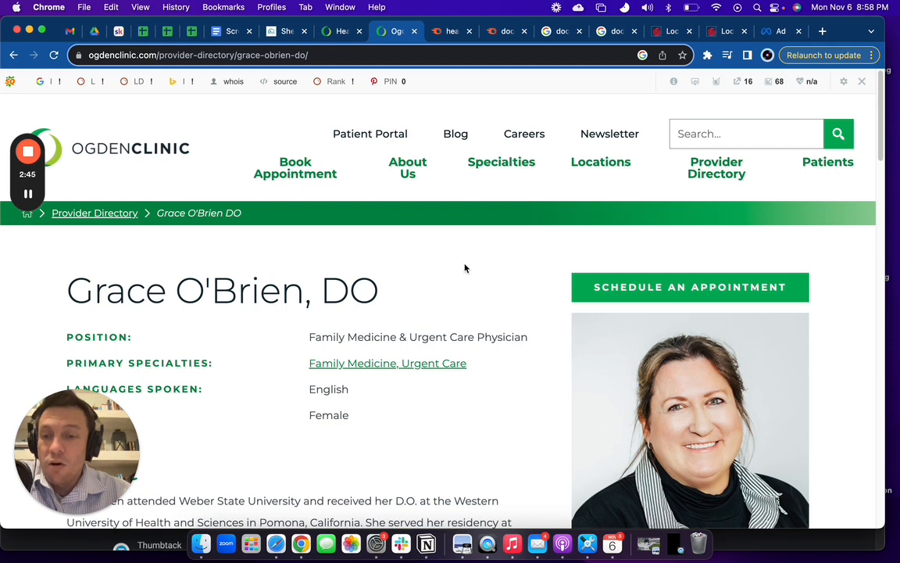
mouse_move(444, 276)
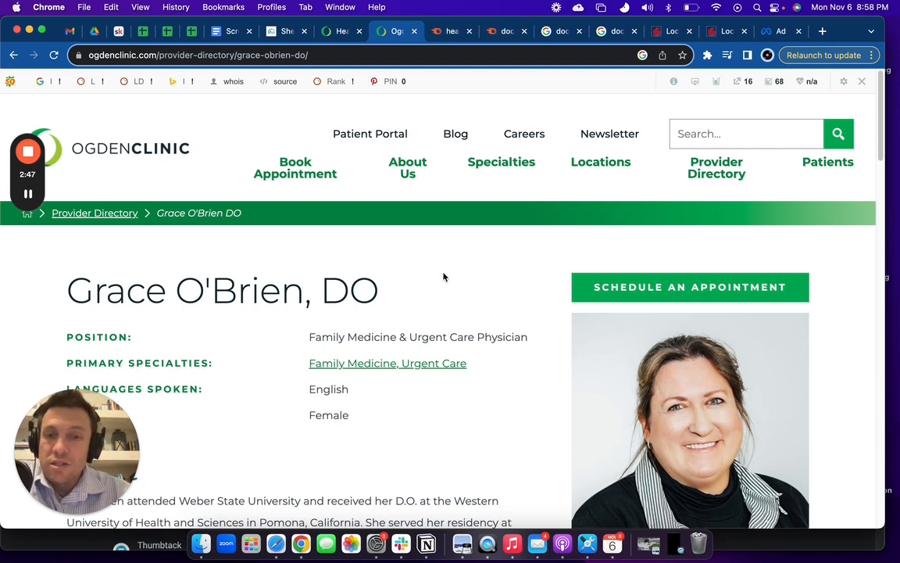
mouse_move(465, 306)
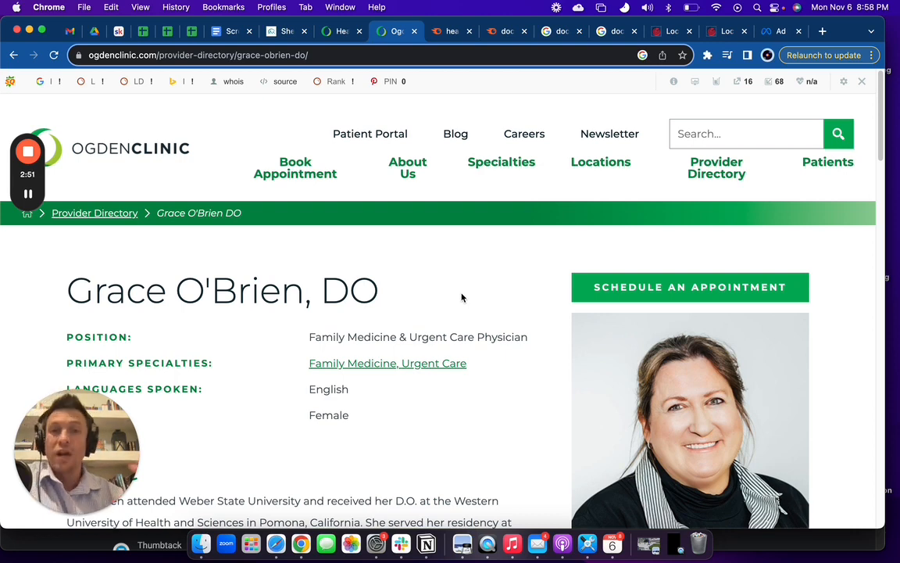
mouse_move(491, 307)
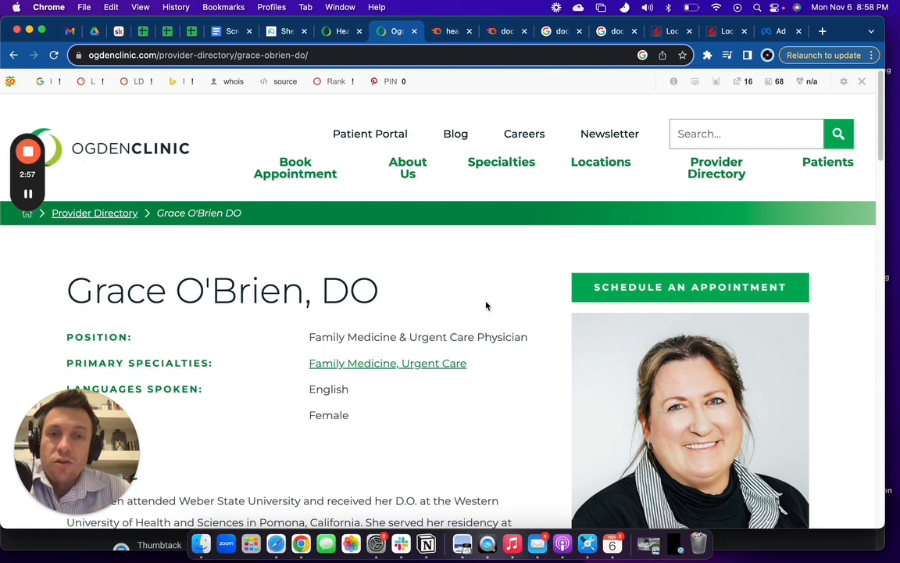
mouse_move(476, 164)
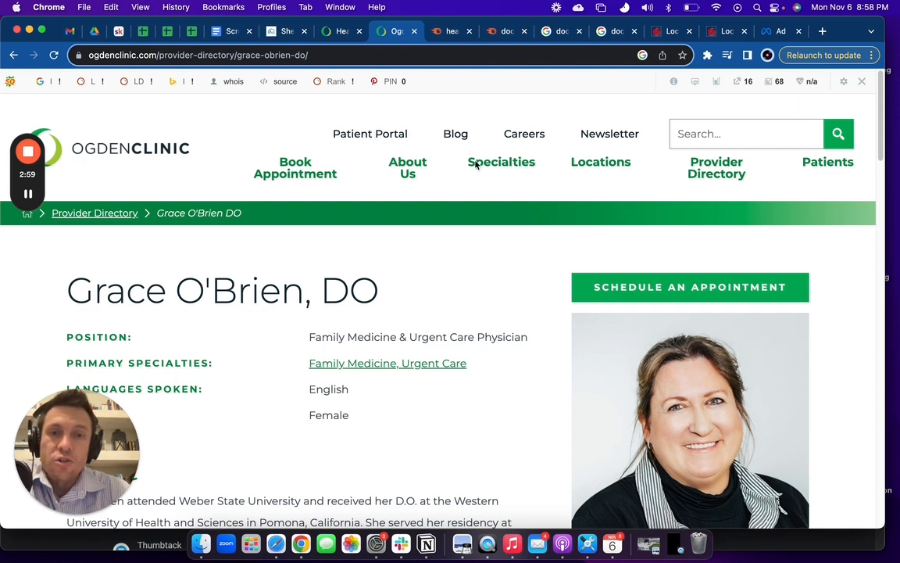
mouse_move(500, 209)
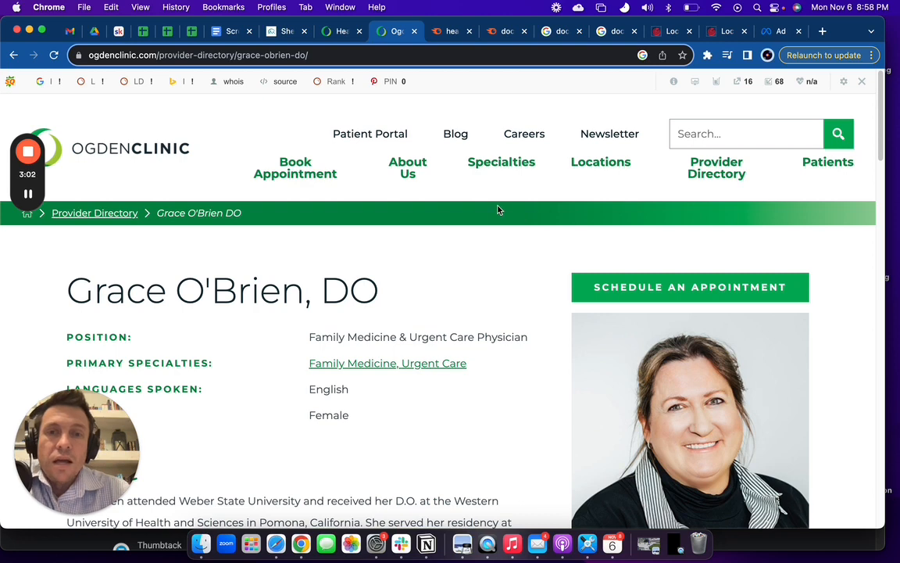
mouse_move(616, 32)
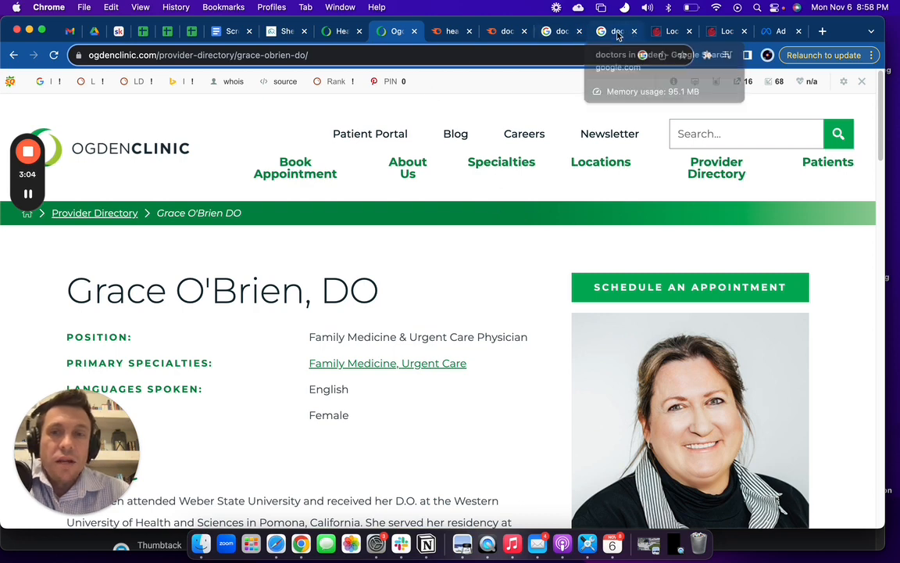
Show the 'doctors in ogden' Google results with the sponsored ad and Places map pack
click(616, 31)
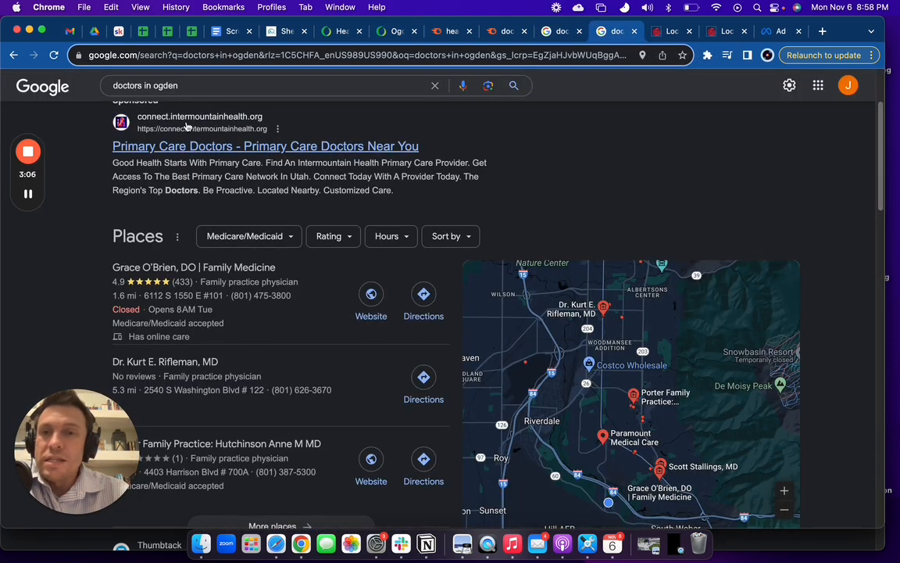
scroll(up, 3)
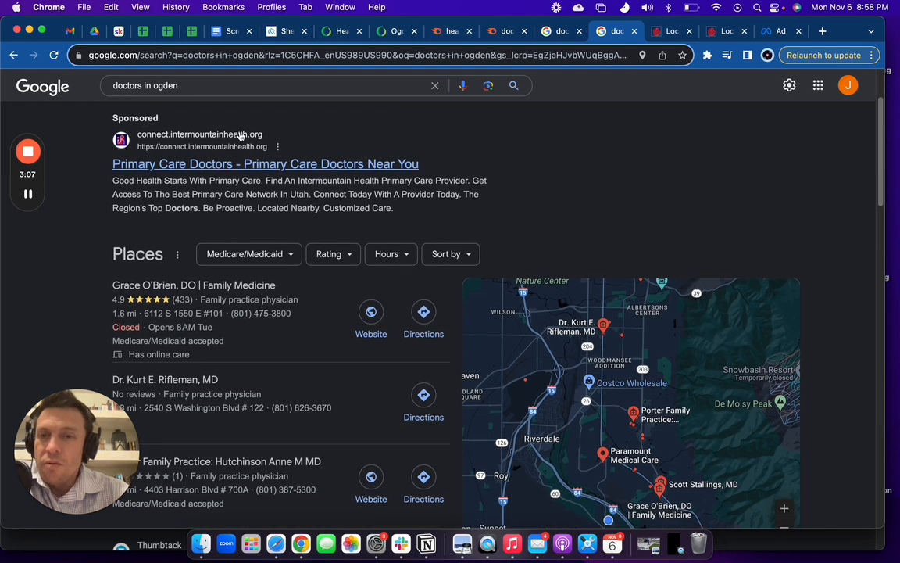
mouse_move(487, 128)
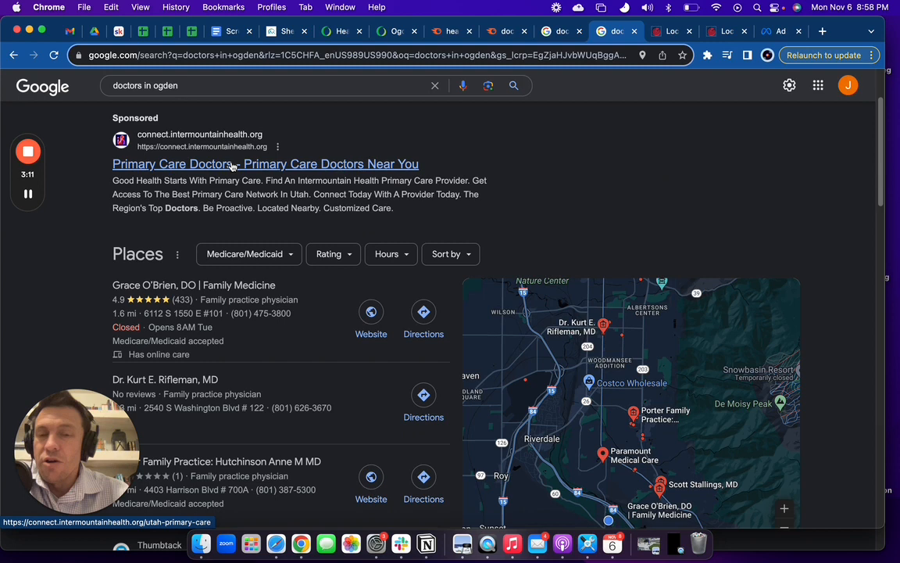
mouse_move(506, 253)
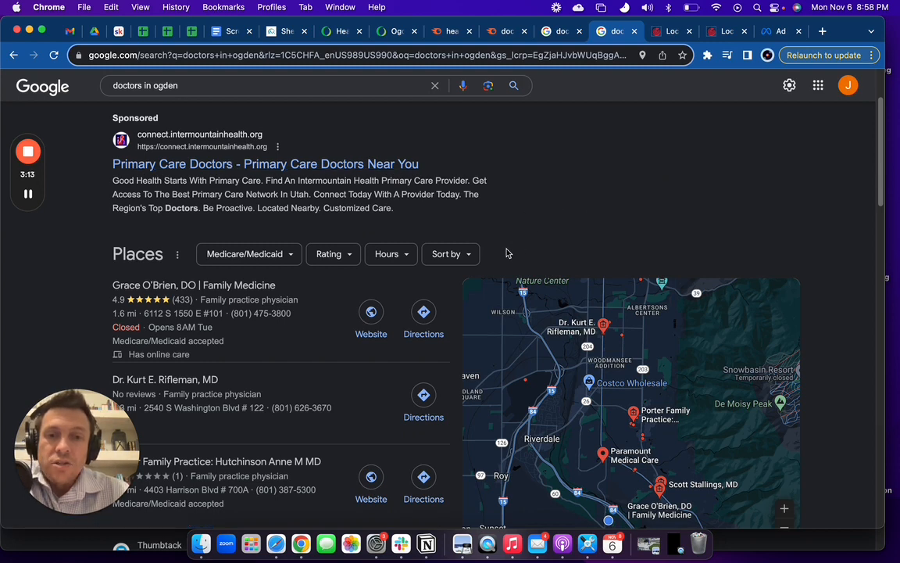
mouse_move(470, 228)
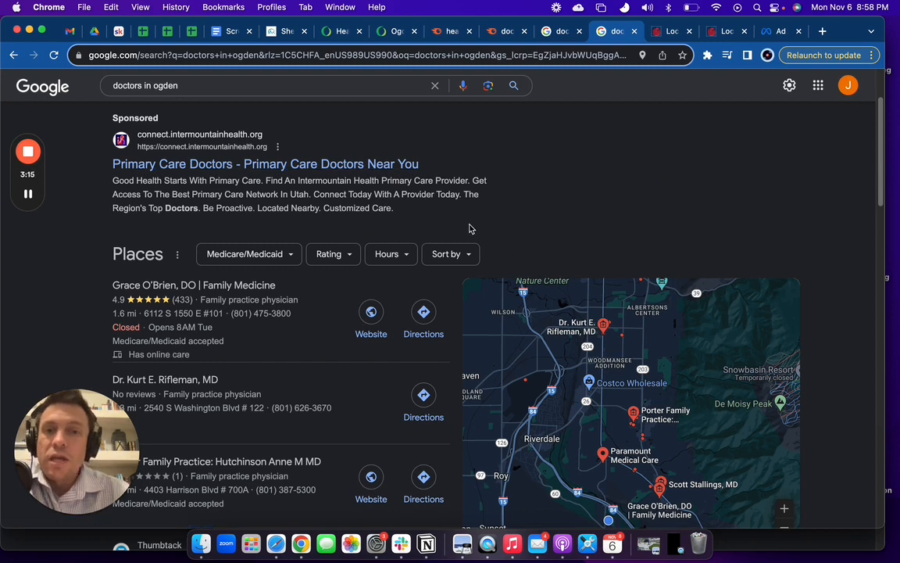
mouse_move(453, 225)
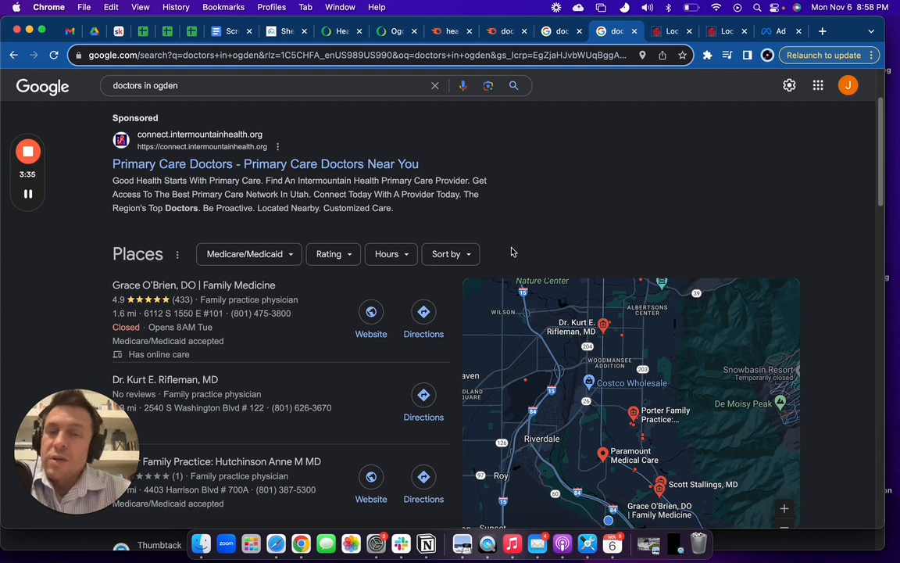
mouse_move(512, 288)
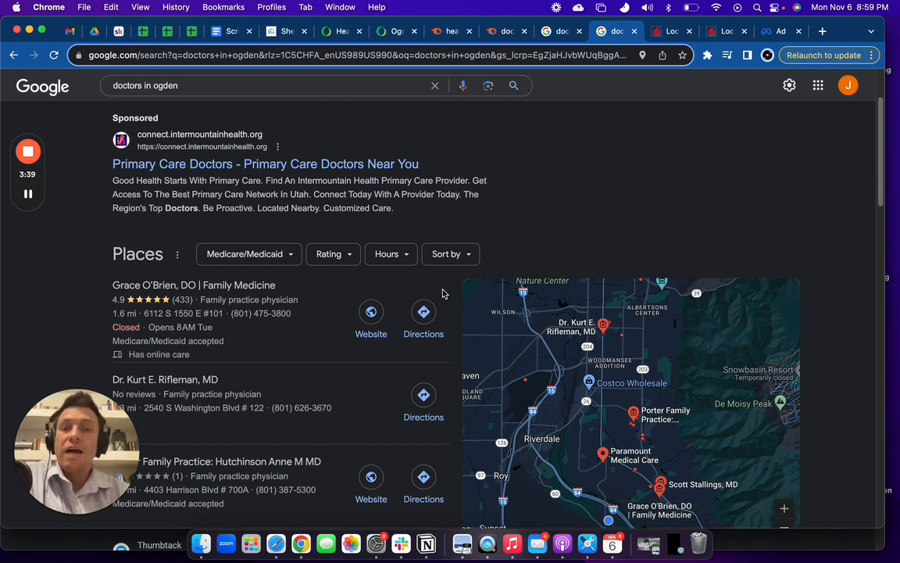
mouse_move(500, 294)
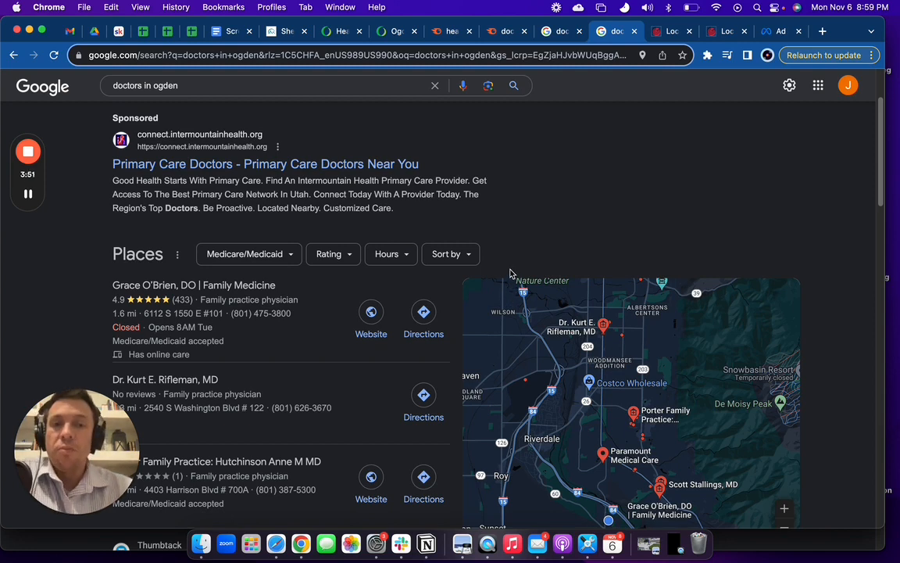
mouse_move(507, 269)
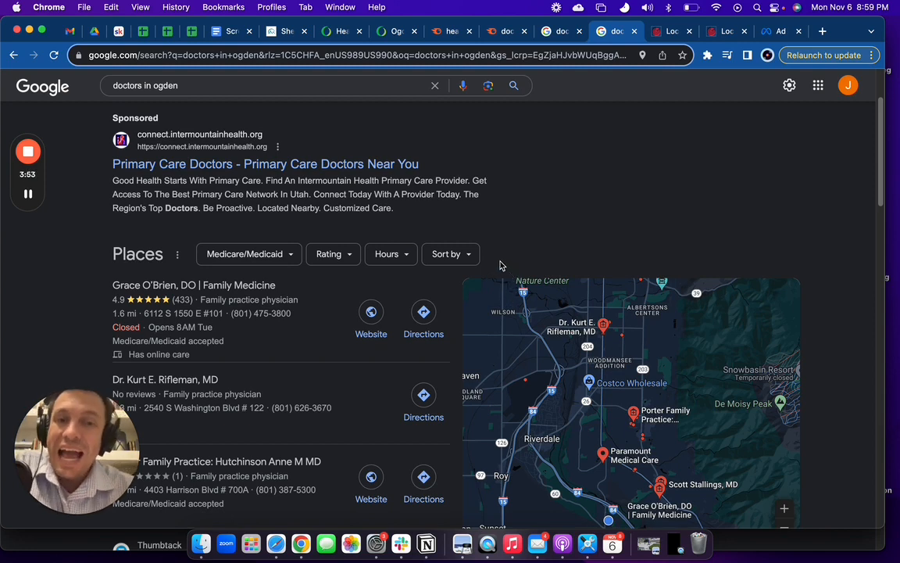
mouse_move(478, 280)
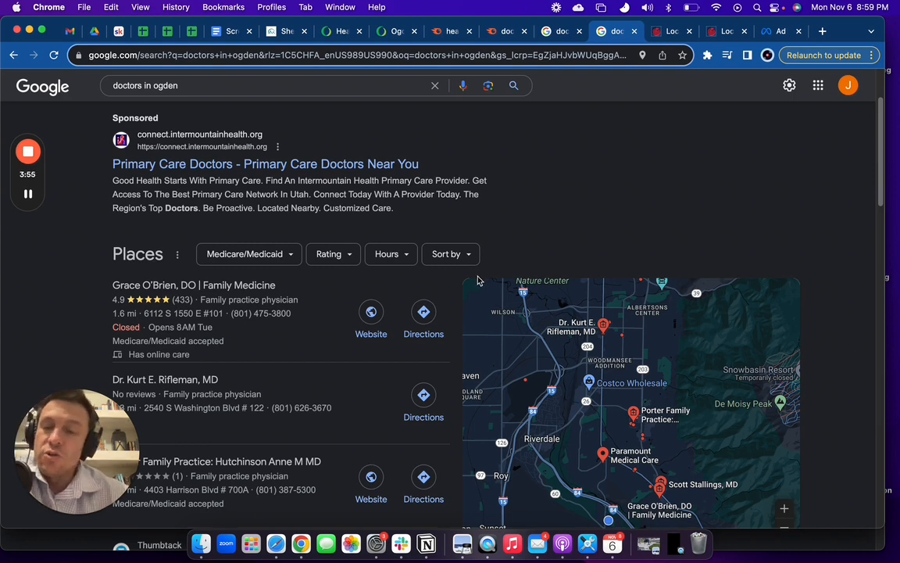
mouse_move(506, 294)
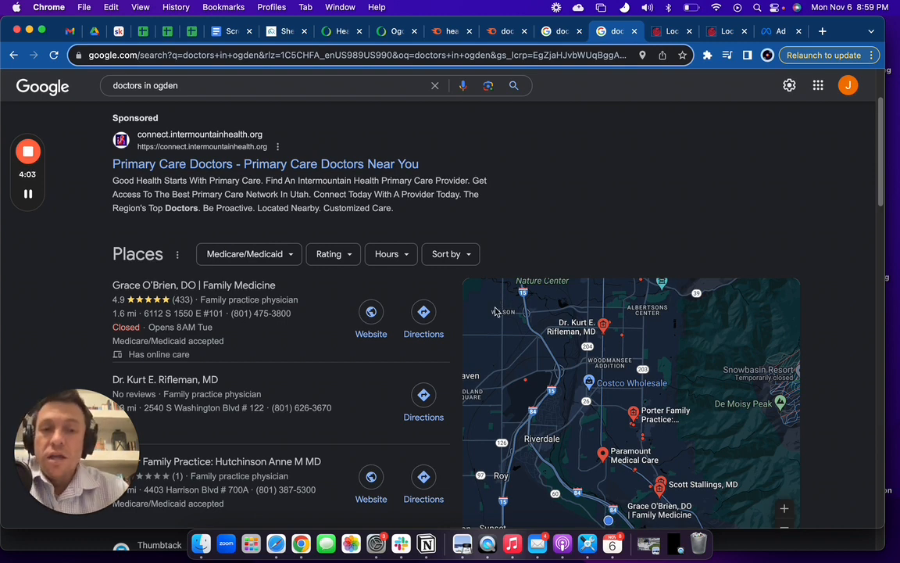
mouse_move(481, 327)
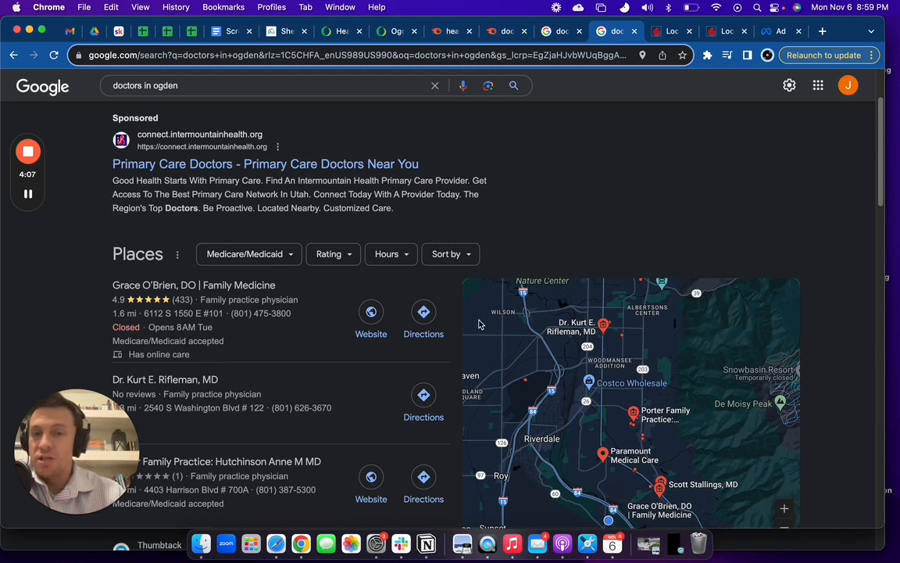
scroll(down, 3)
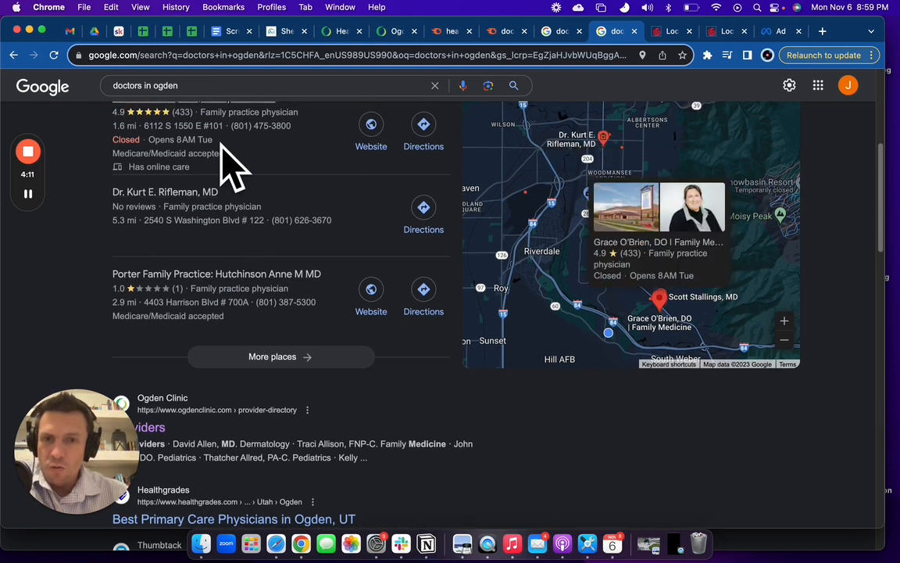
scroll(down, 3)
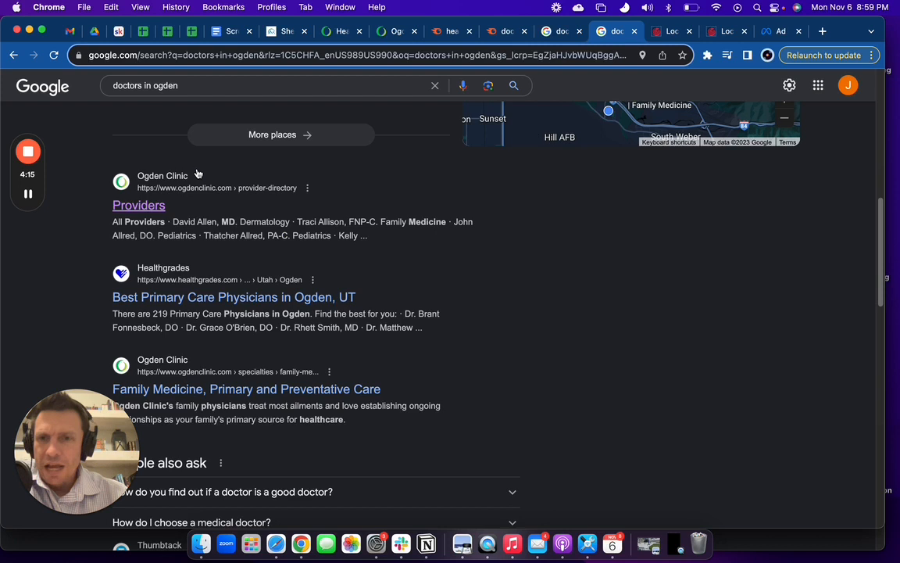
mouse_move(447, 289)
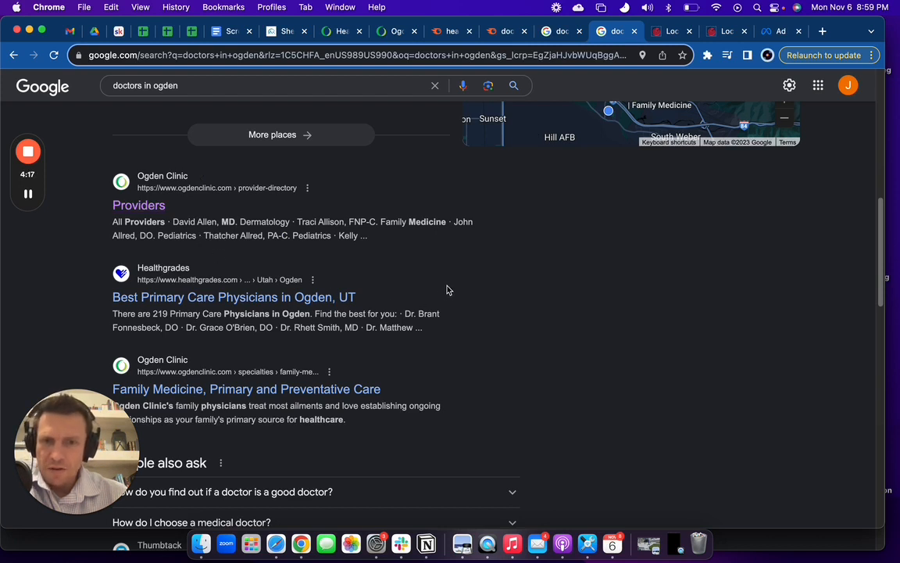
mouse_move(478, 304)
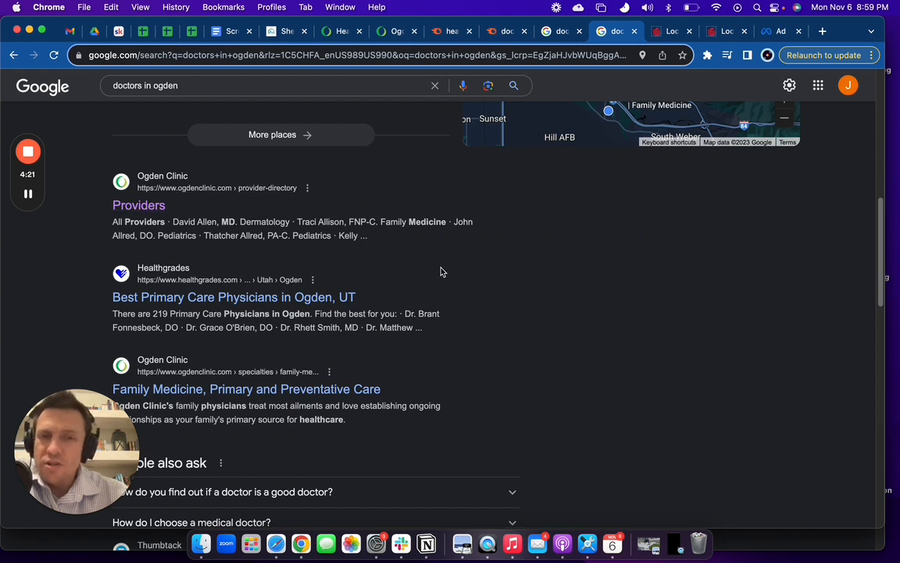
mouse_move(472, 293)
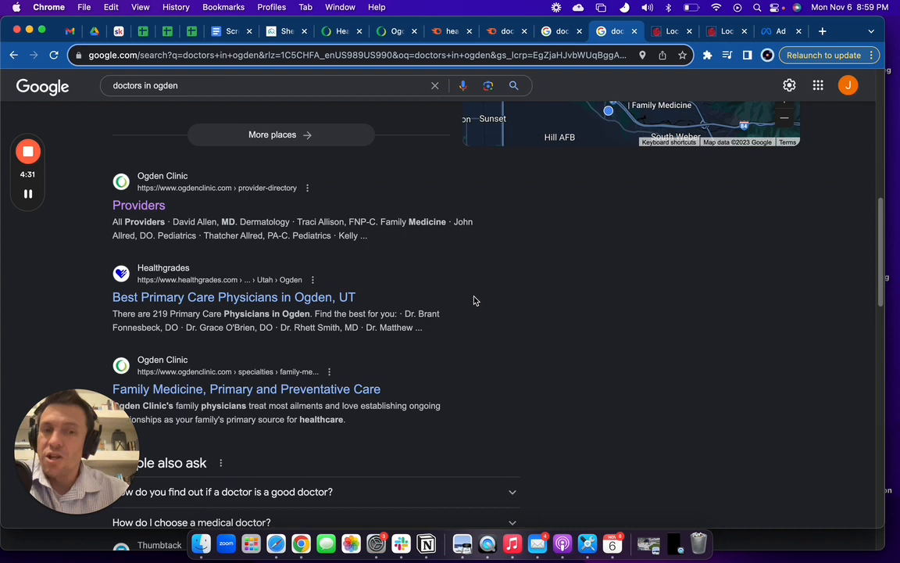
mouse_move(494, 314)
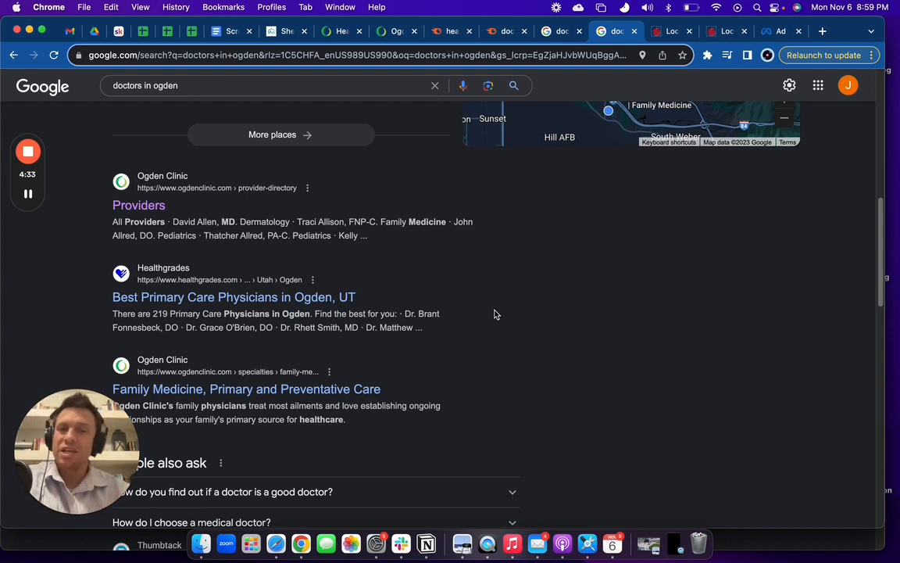
mouse_move(516, 360)
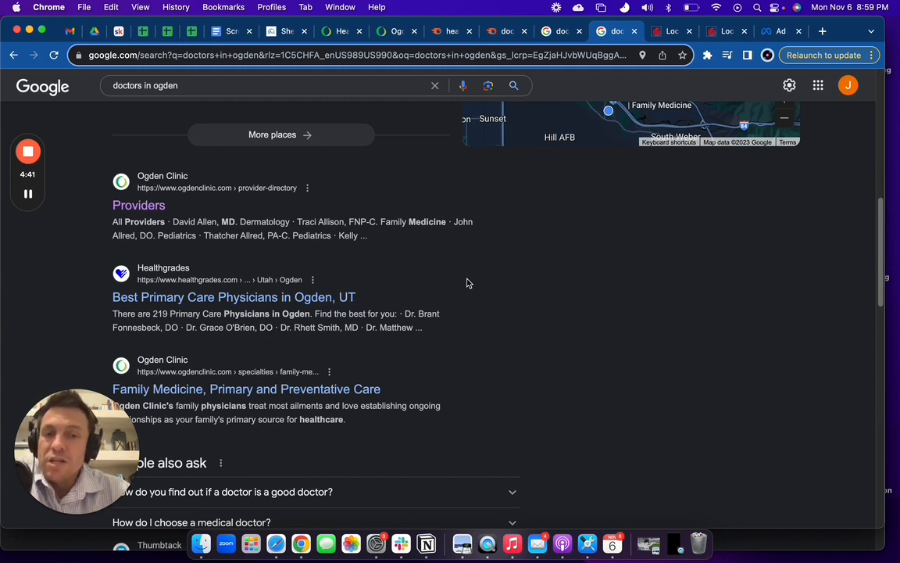
mouse_move(470, 388)
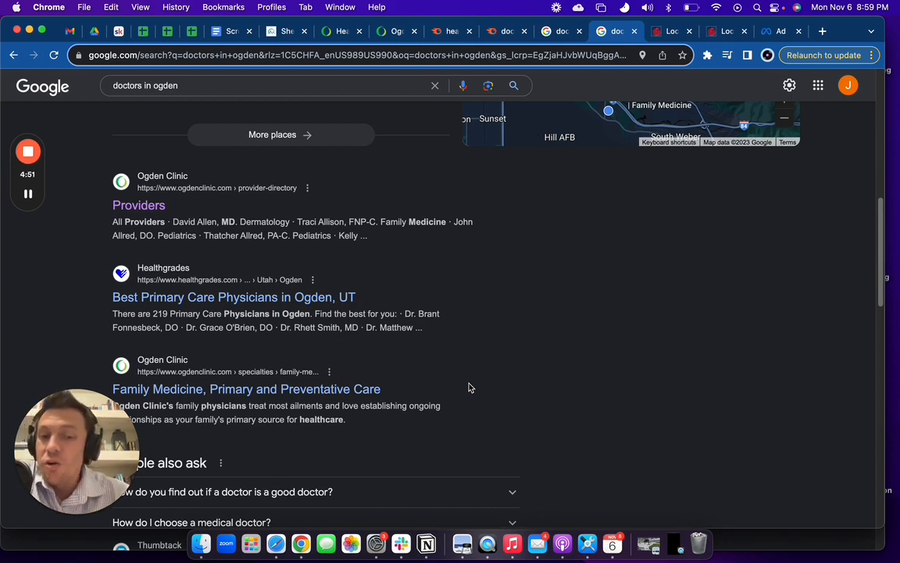
mouse_move(500, 381)
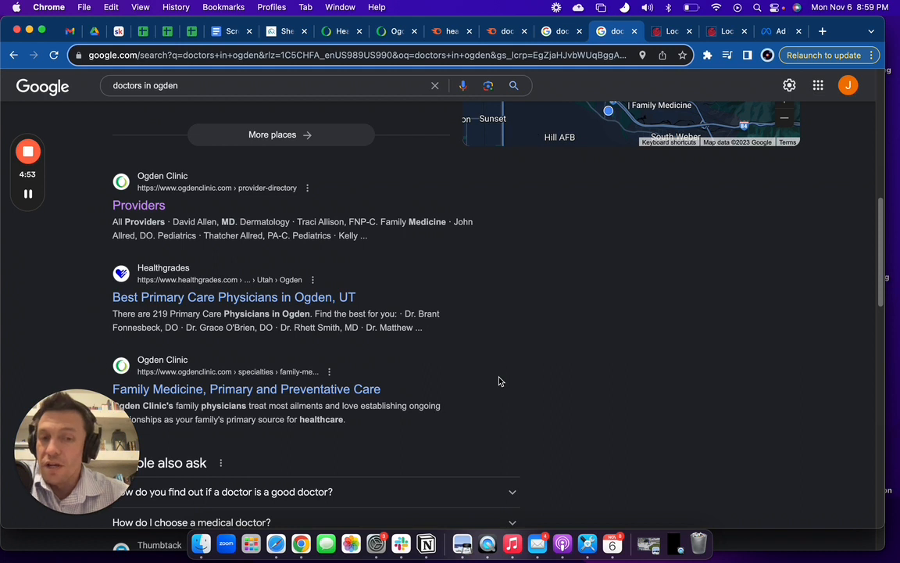
mouse_move(494, 381)
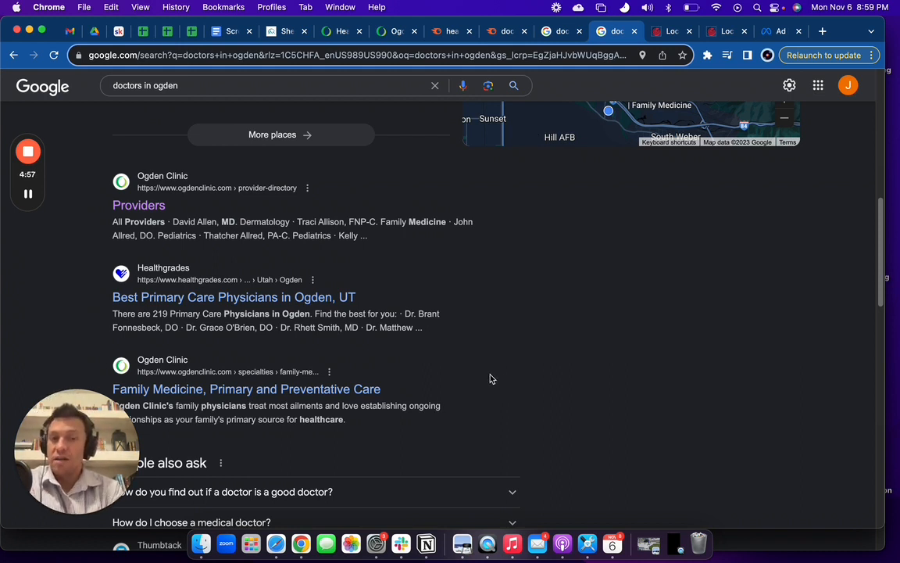
mouse_move(504, 395)
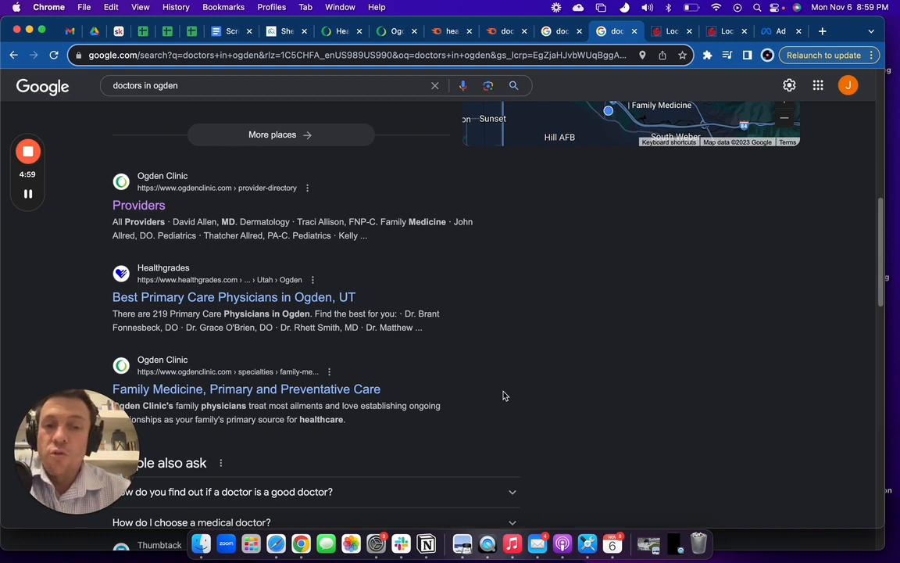
Scroll back up to the Places map pack led by Grace O'Brien, DO
scroll(up, 3)
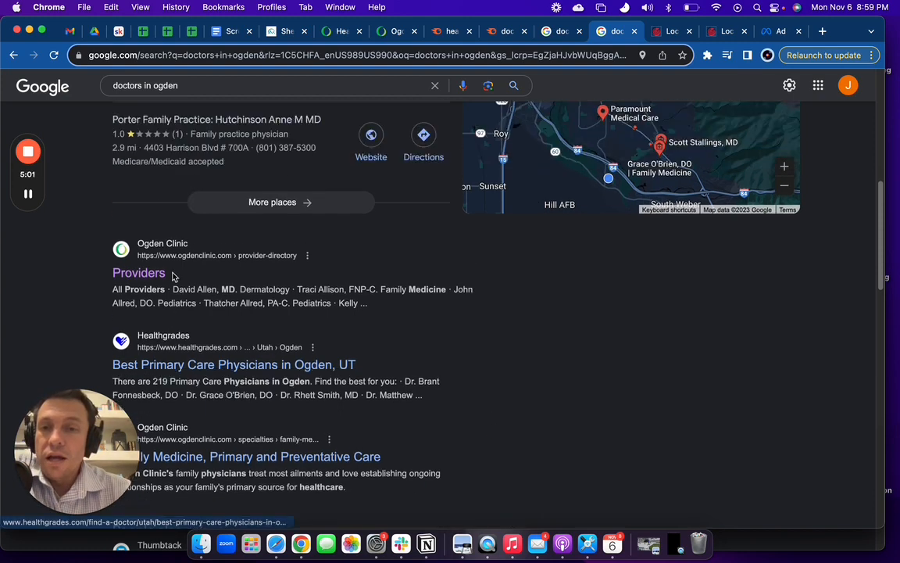
scroll(up, 3)
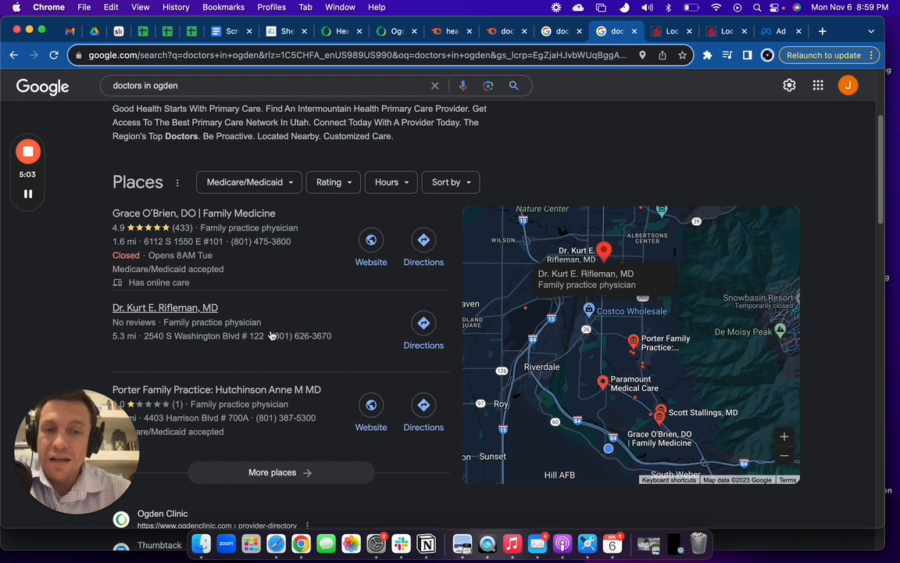
mouse_move(450, 405)
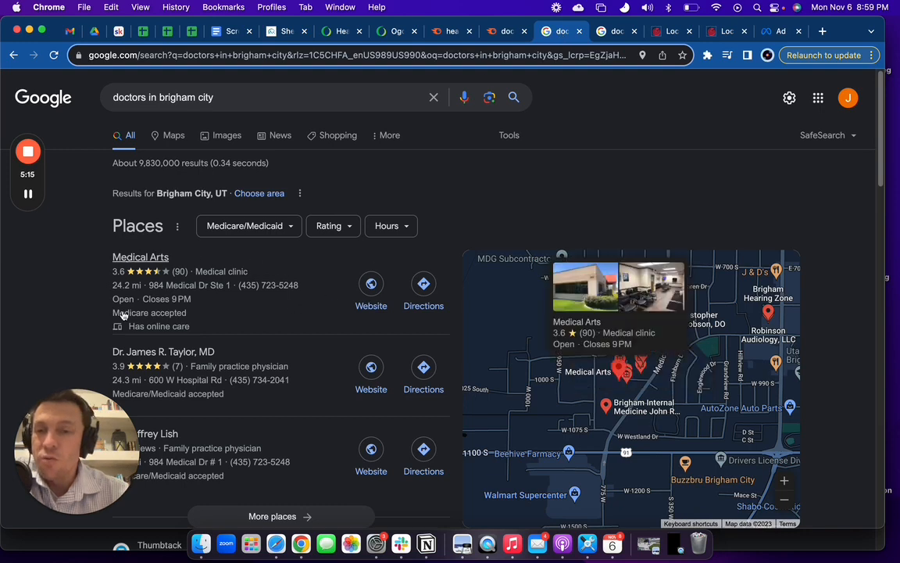
Review the 'doctors in brigham city' Places map pack led by Medical Arts
scroll(down, 3)
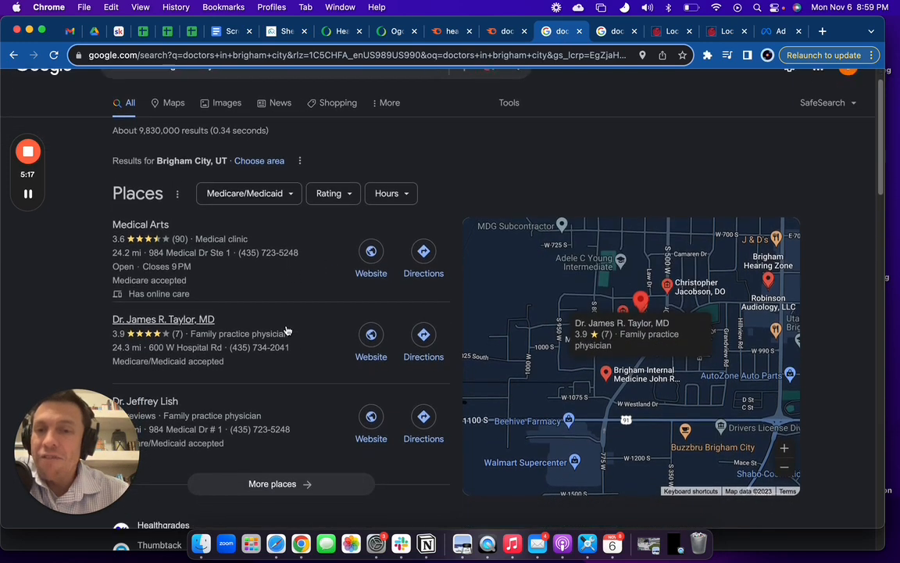
scroll(down, 3)
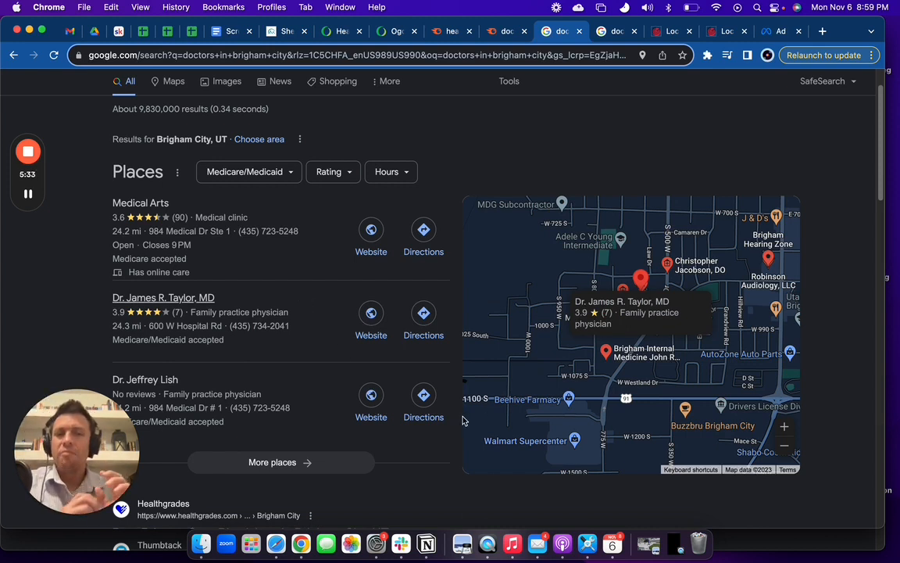
mouse_move(133, 289)
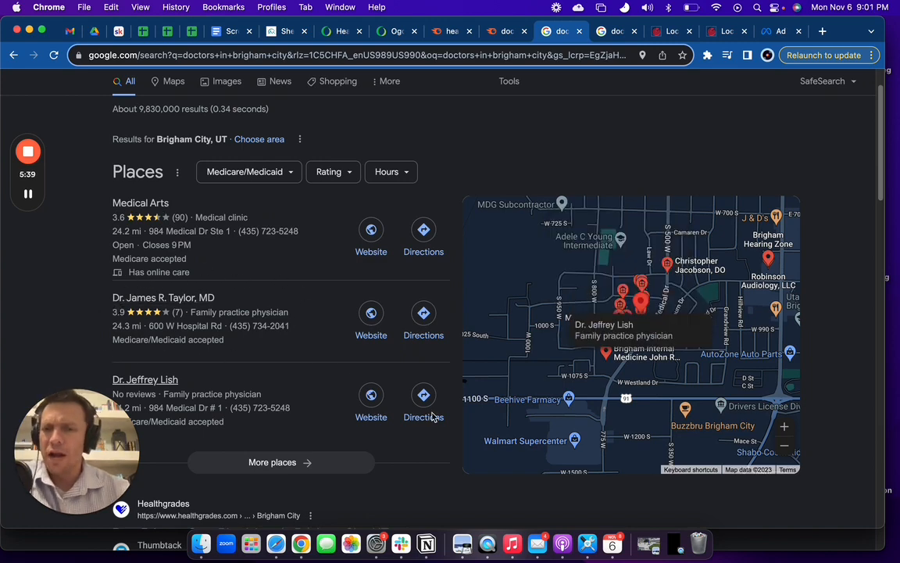
mouse_move(472, 415)
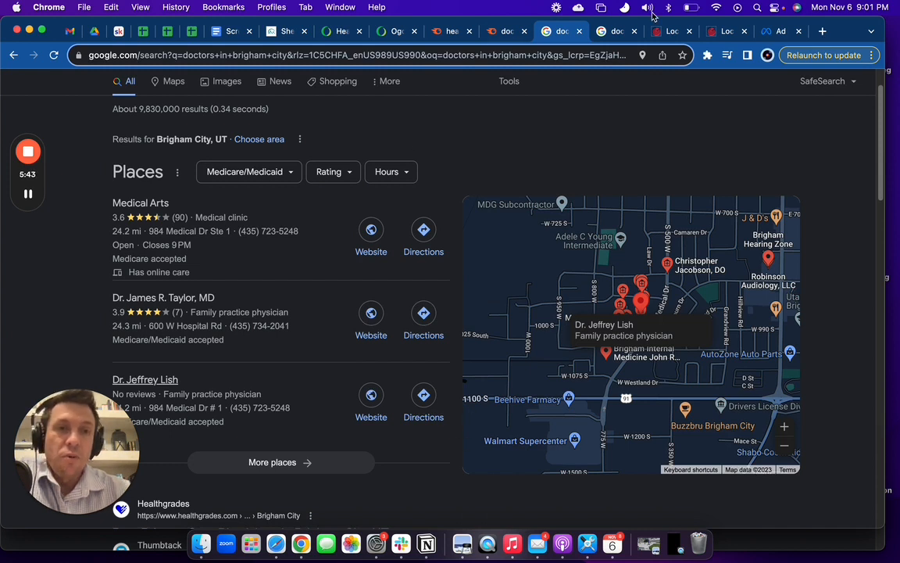
mouse_move(672, 31)
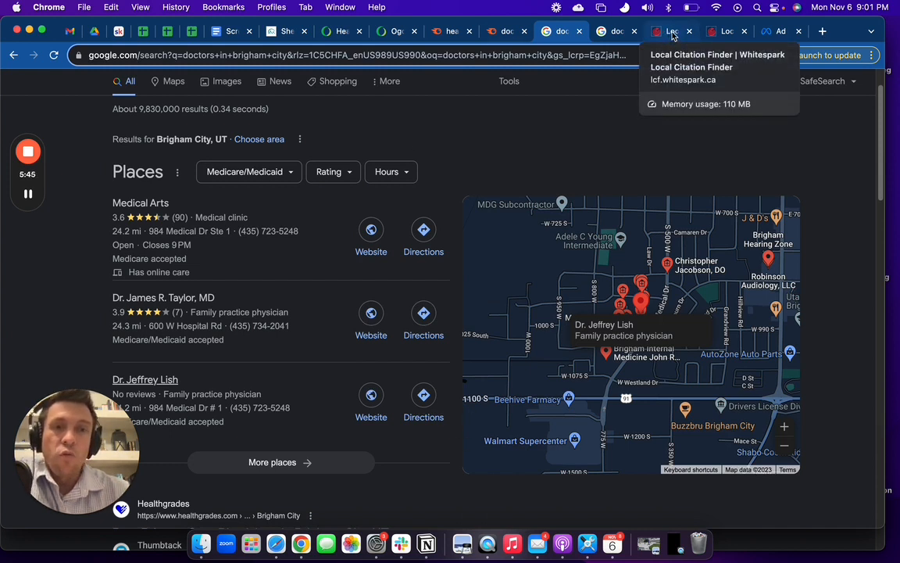
Switch to the Whitespark citation results for Ogden Clinic listing 13 sources
click(669, 31)
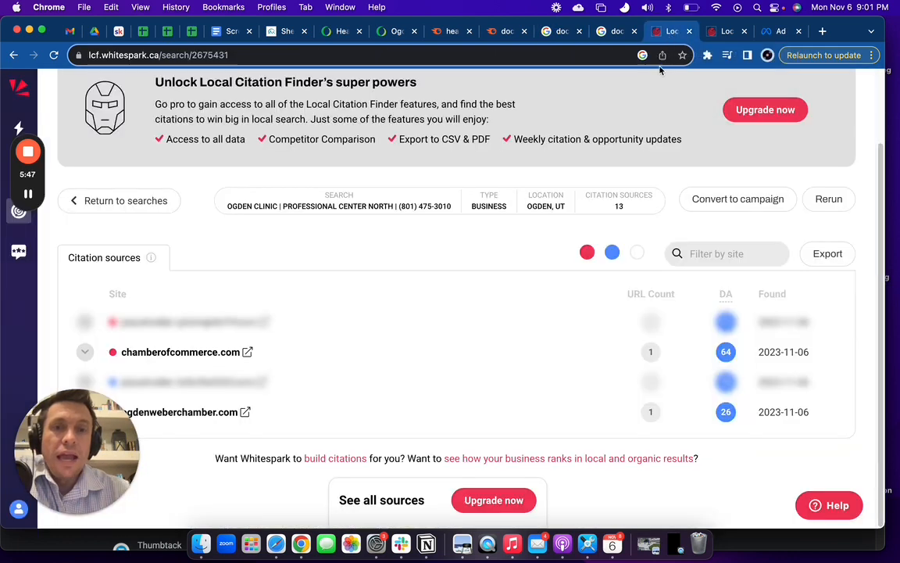
mouse_move(450, 341)
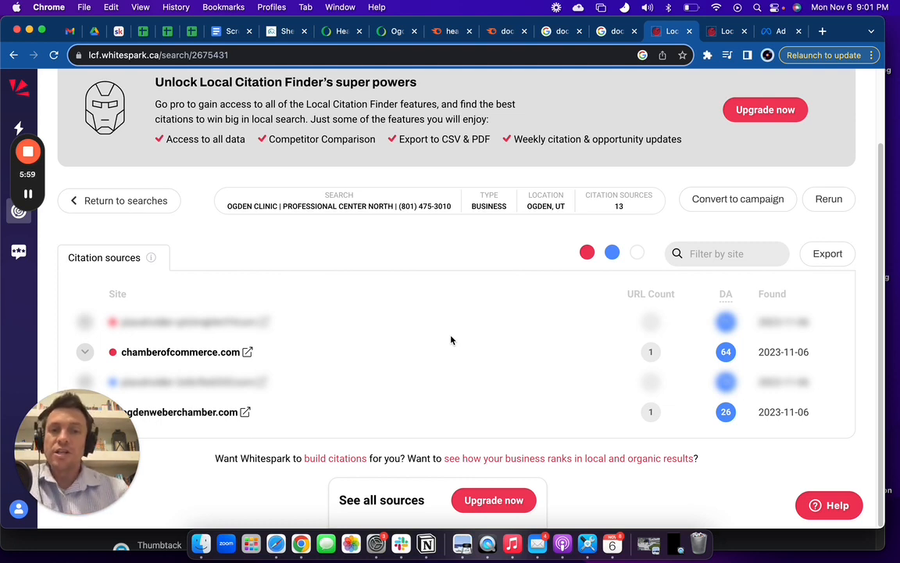
mouse_move(611, 194)
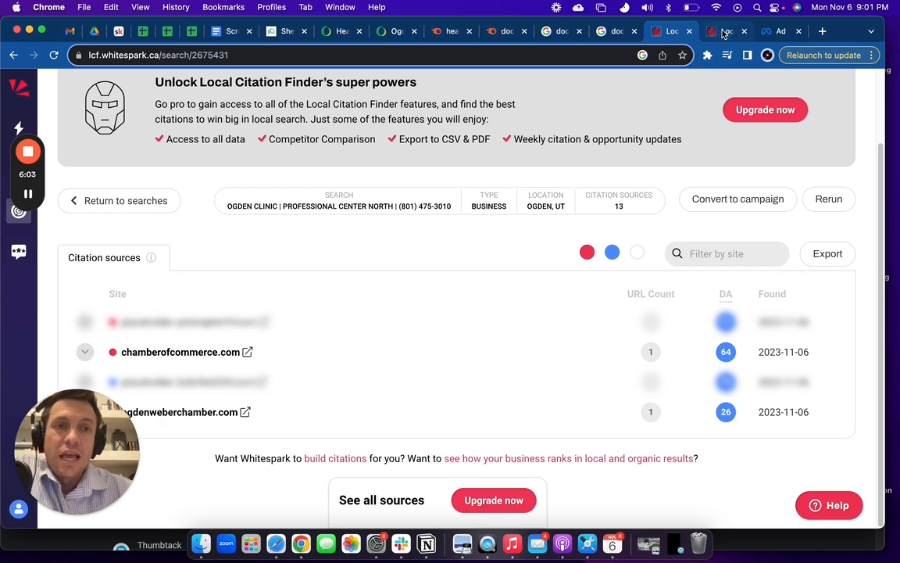
Review Grace O'Brien, DO's 29 citation sources and her clinic provider page, then return to the Brigham City results
click(727, 31)
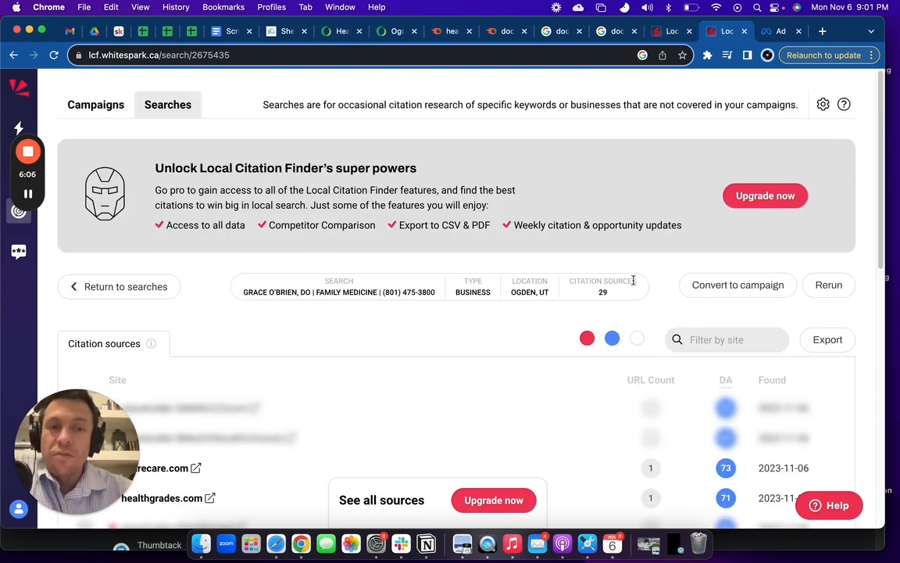
click(397, 31)
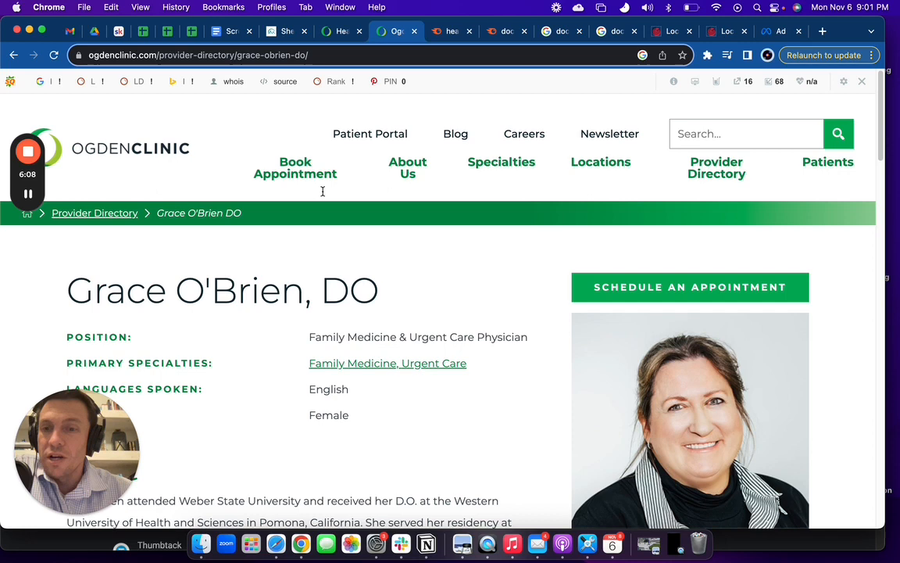
click(725, 31)
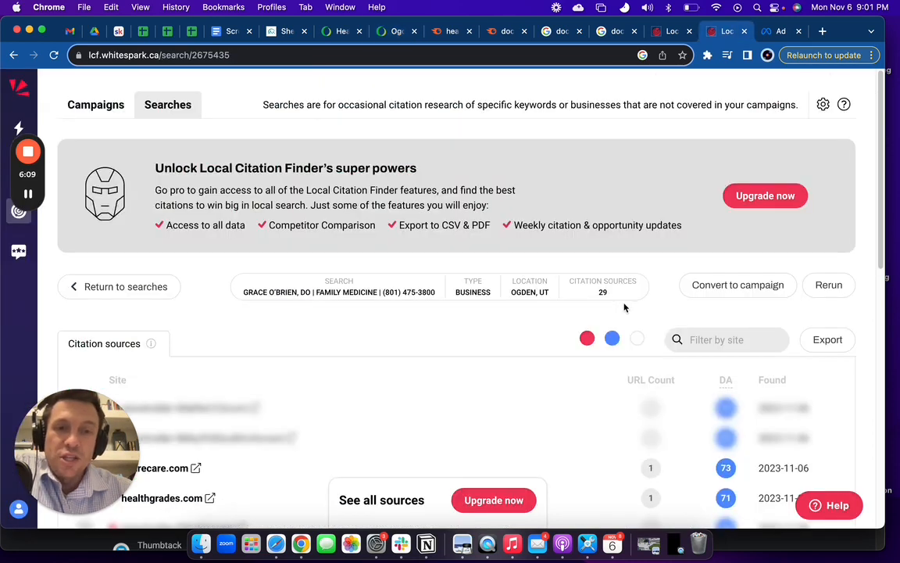
mouse_move(555, 301)
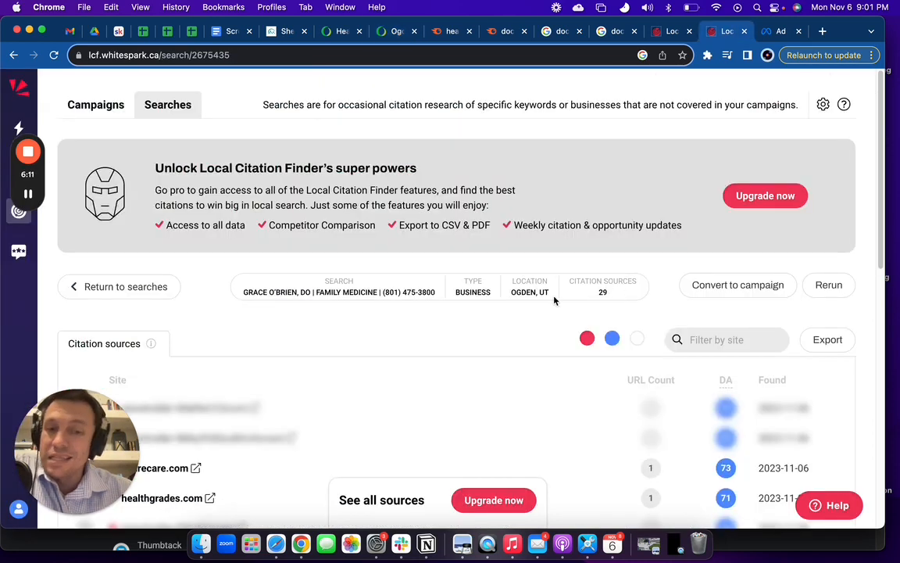
mouse_move(468, 366)
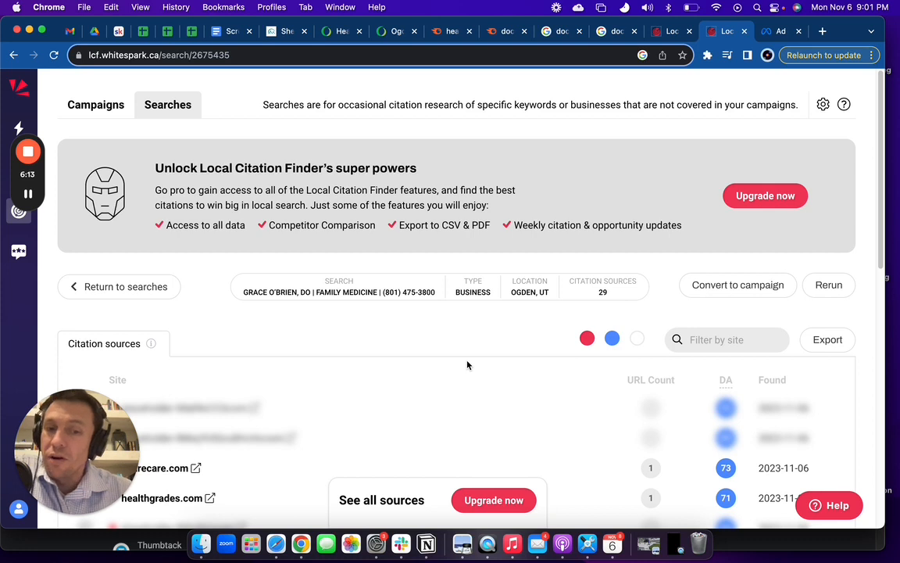
mouse_move(460, 444)
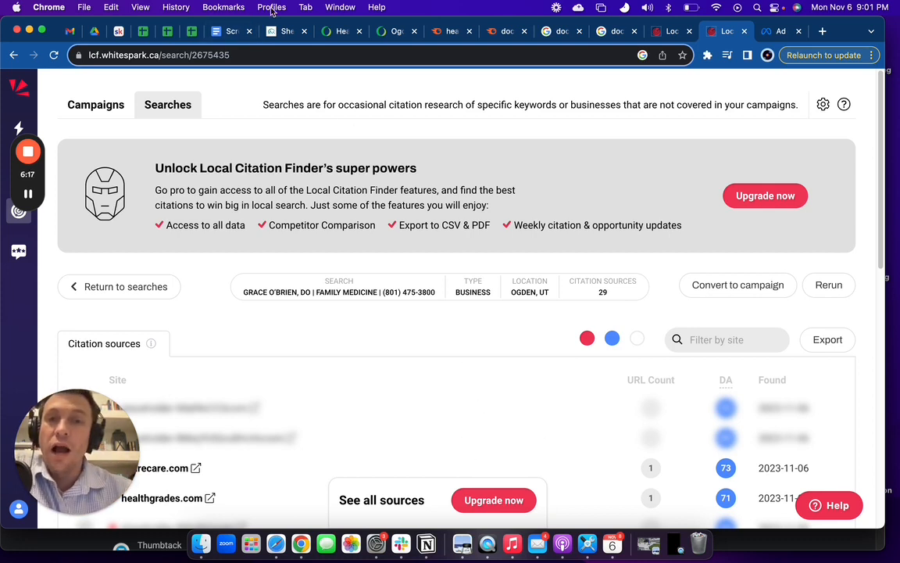
click(561, 32)
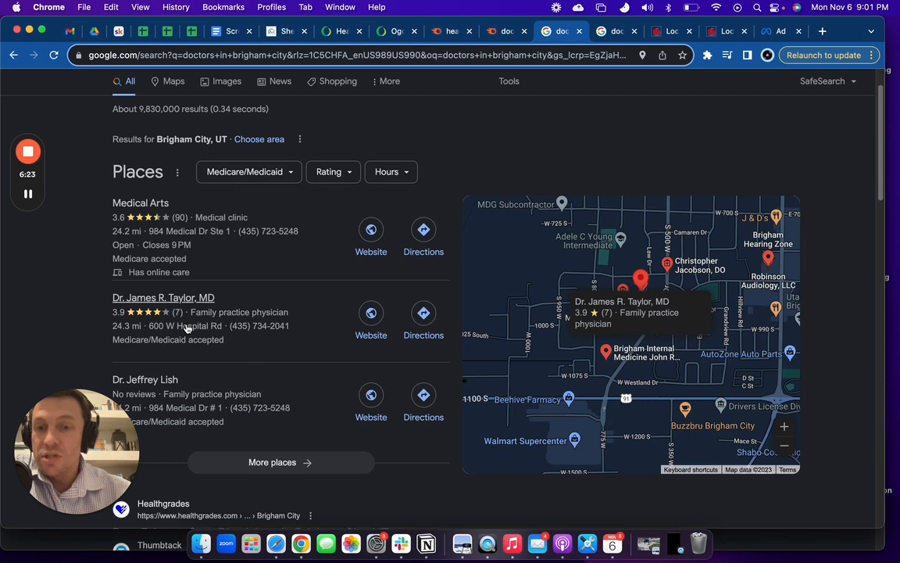
Return to the 'doctors in ogden' Places listings led by Grace O'Brien, DO with 433 reviews
click(617, 31)
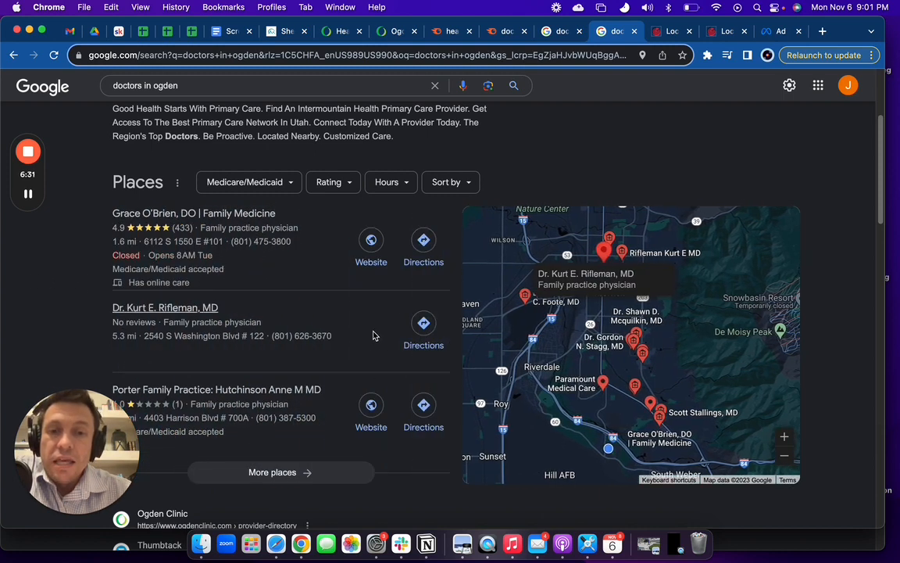
mouse_move(405, 326)
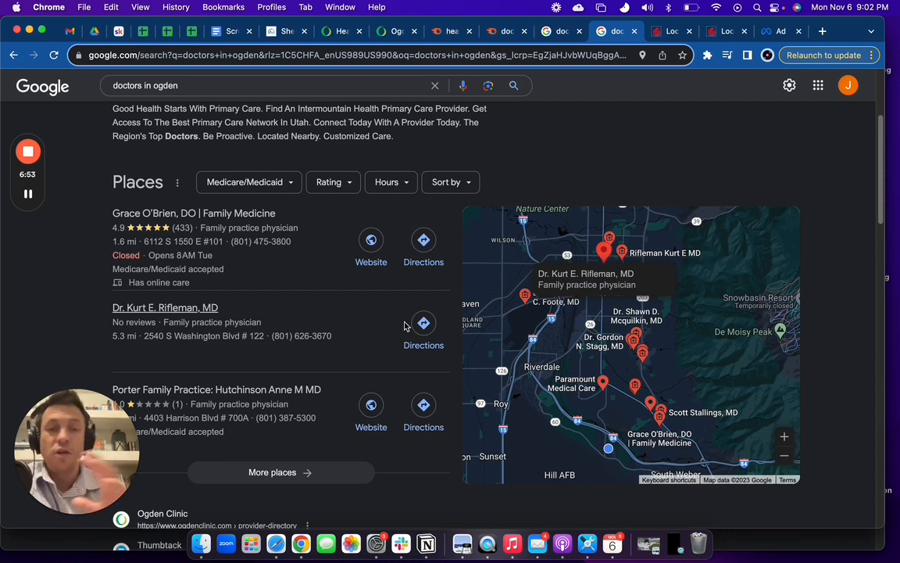
mouse_move(424, 262)
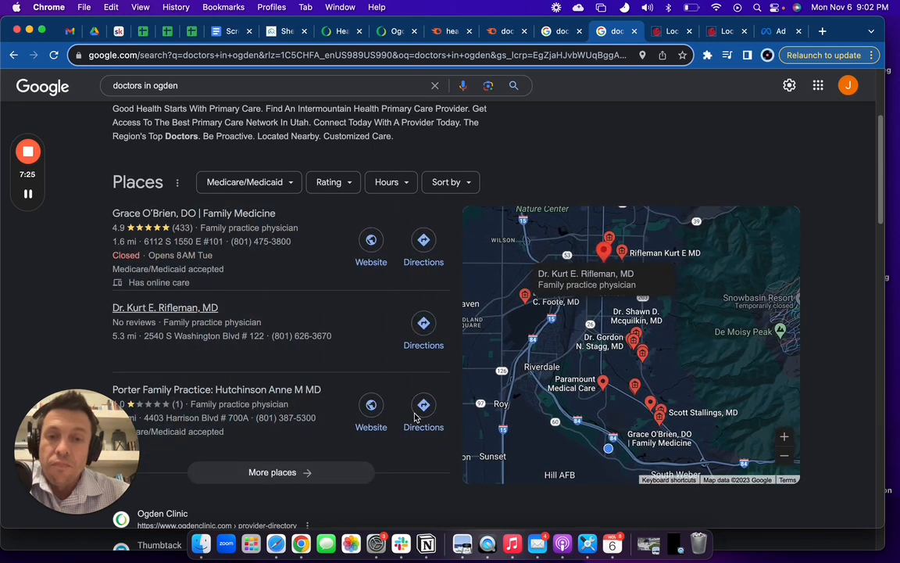
mouse_move(403, 391)
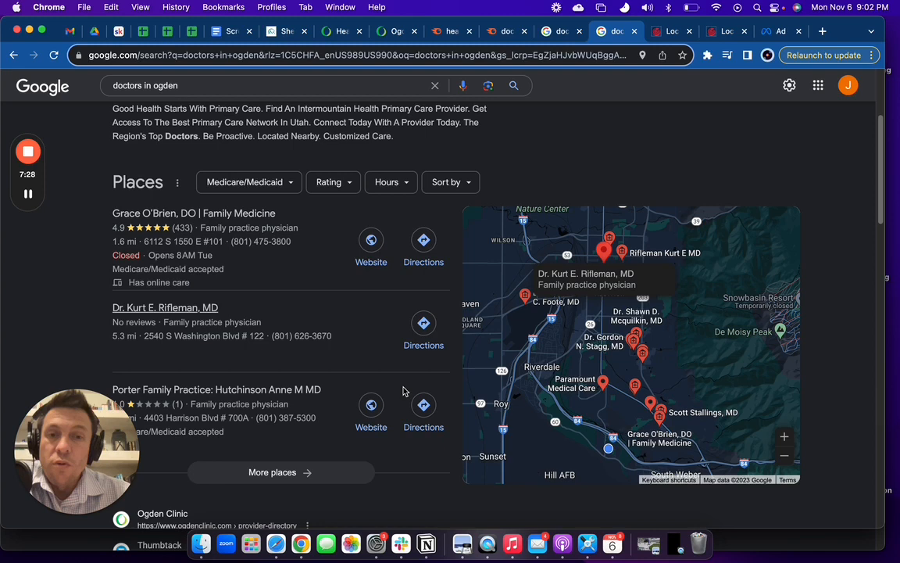
mouse_move(434, 327)
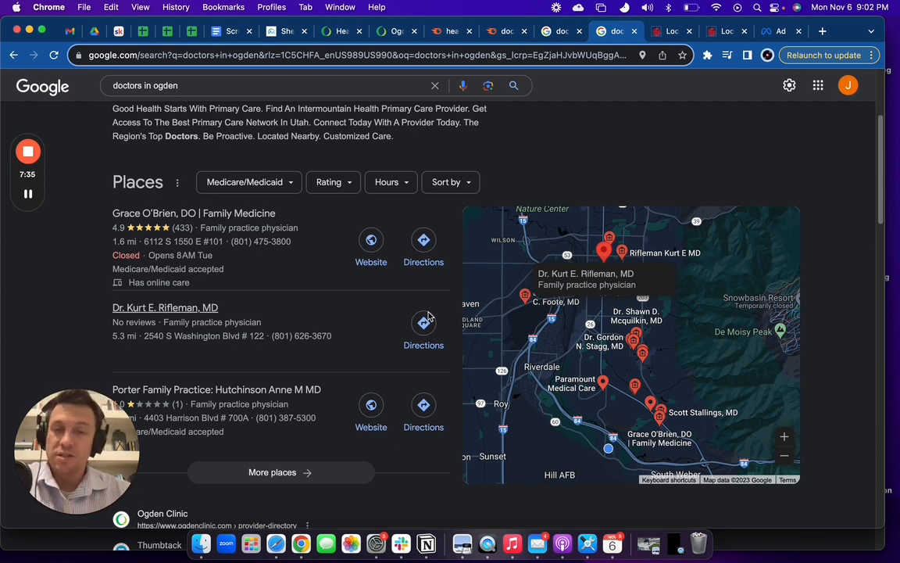
mouse_move(468, 246)
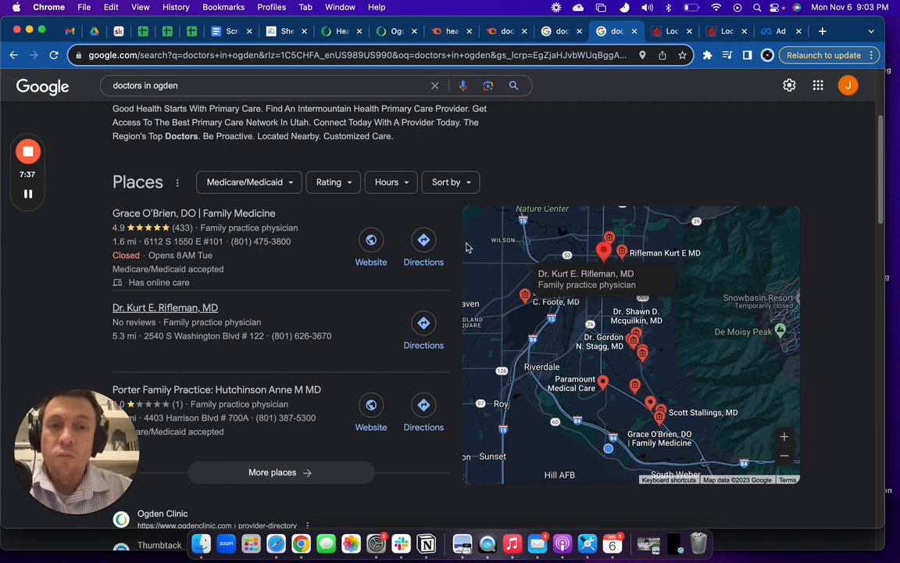
scroll(up, 3)
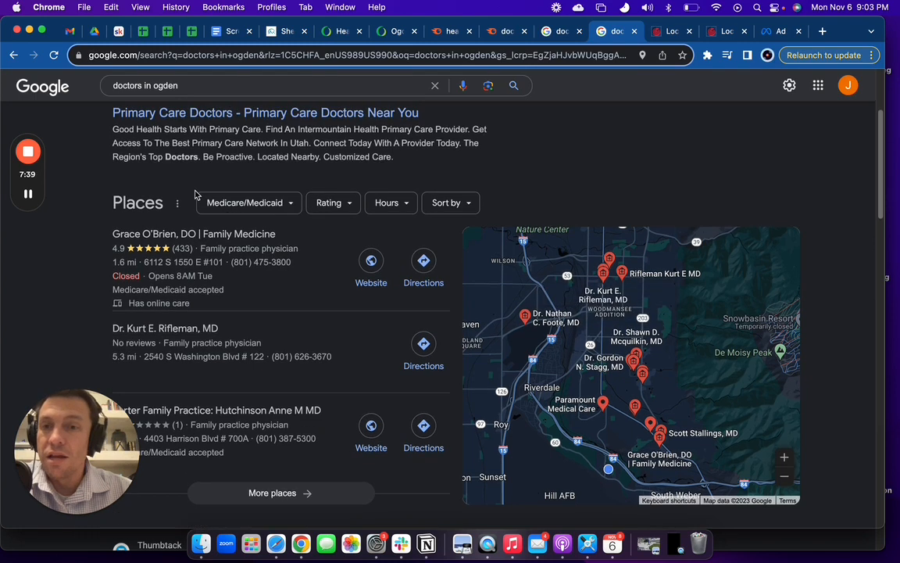
Move from the Ogden results to the Meta Ad Library search for 'doctor in ogden'
scroll(up, 3)
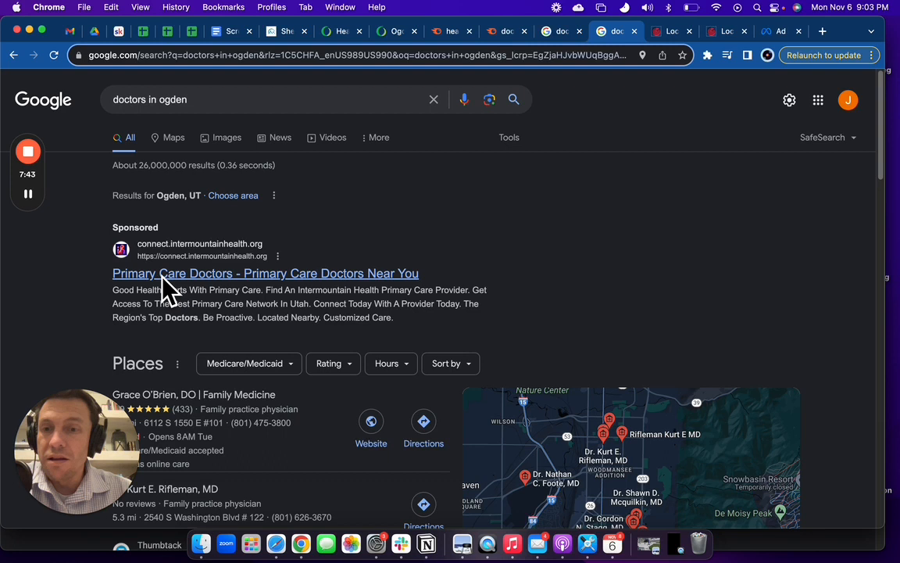
mouse_move(476, 307)
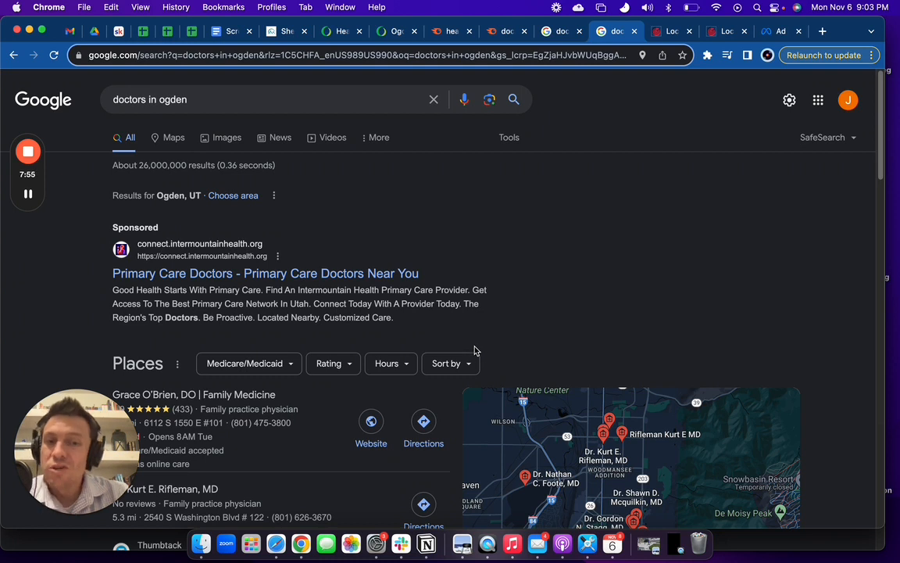
mouse_move(450, 357)
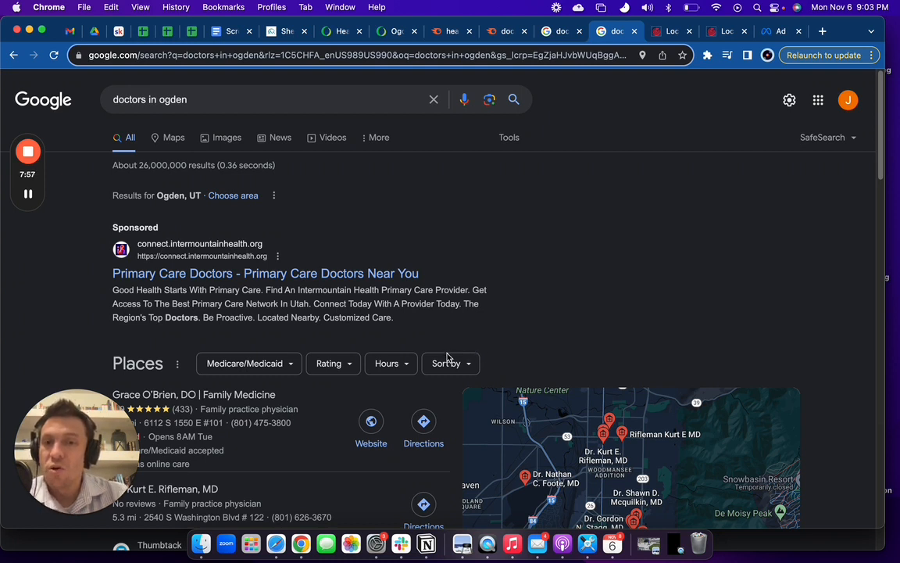
mouse_move(456, 347)
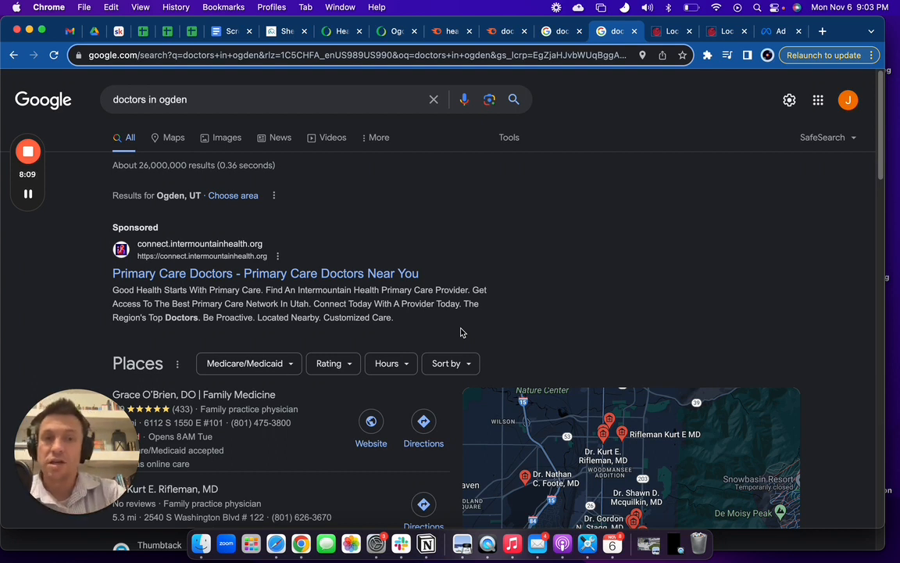
mouse_move(500, 263)
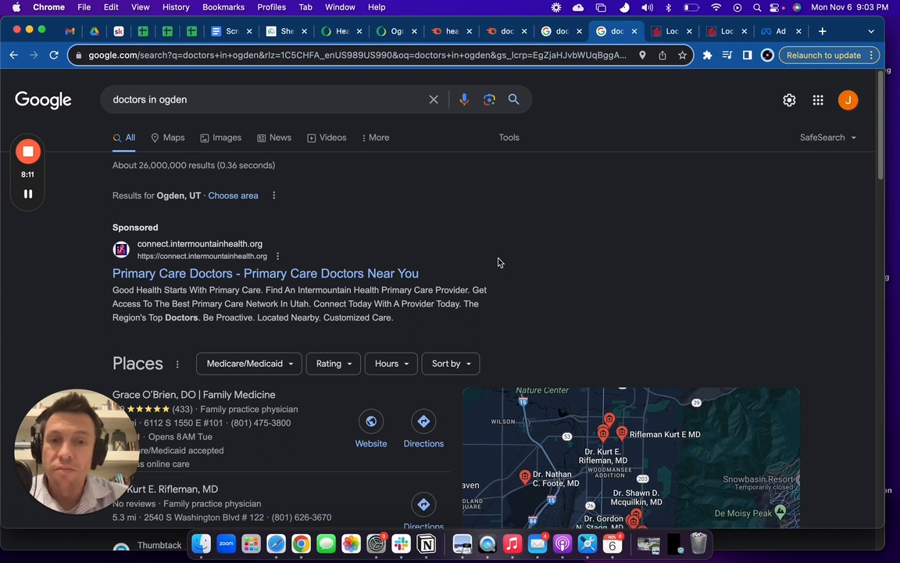
mouse_move(487, 265)
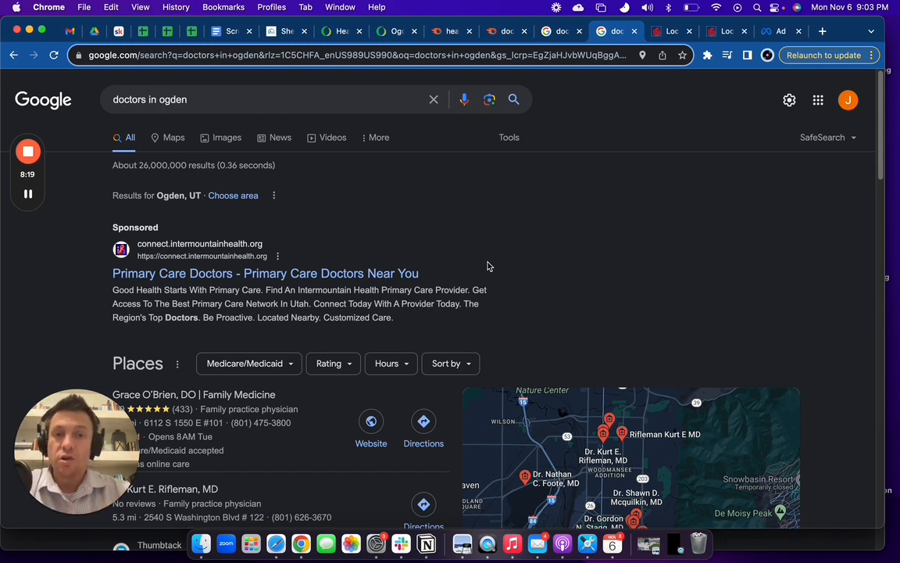
mouse_move(504, 261)
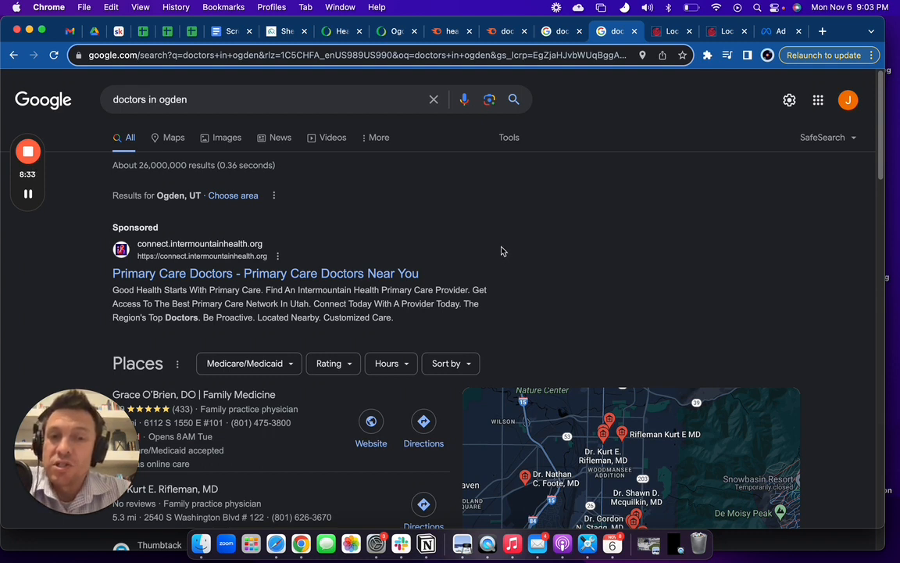
mouse_move(428, 252)
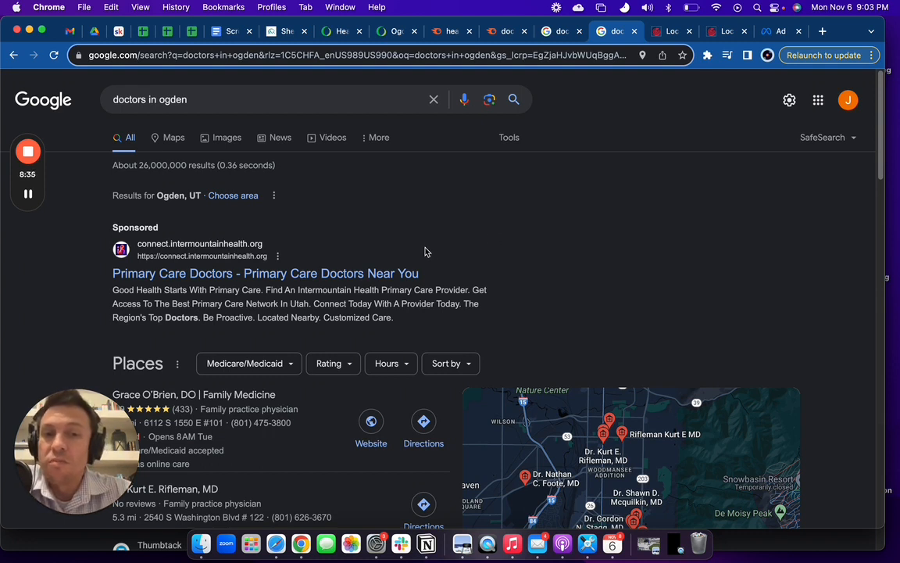
mouse_move(514, 272)
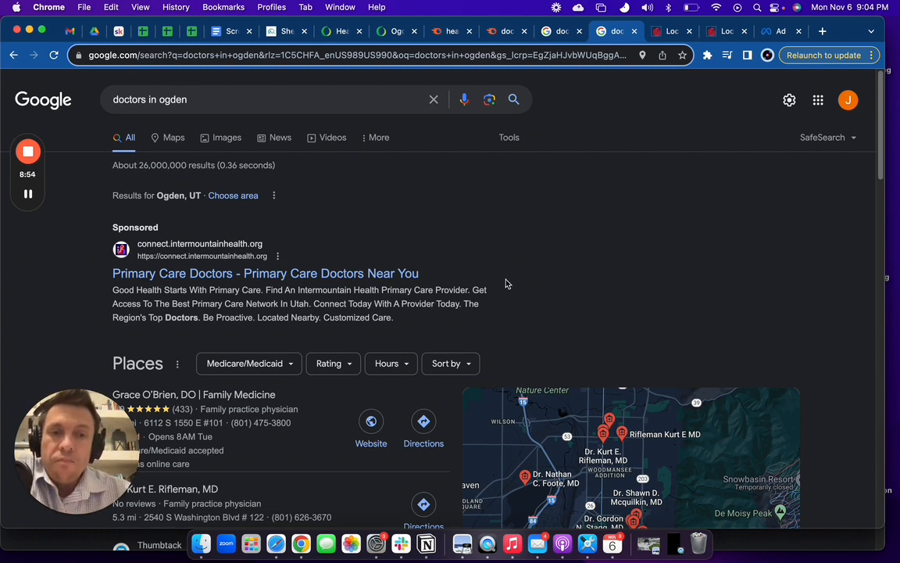
click(780, 31)
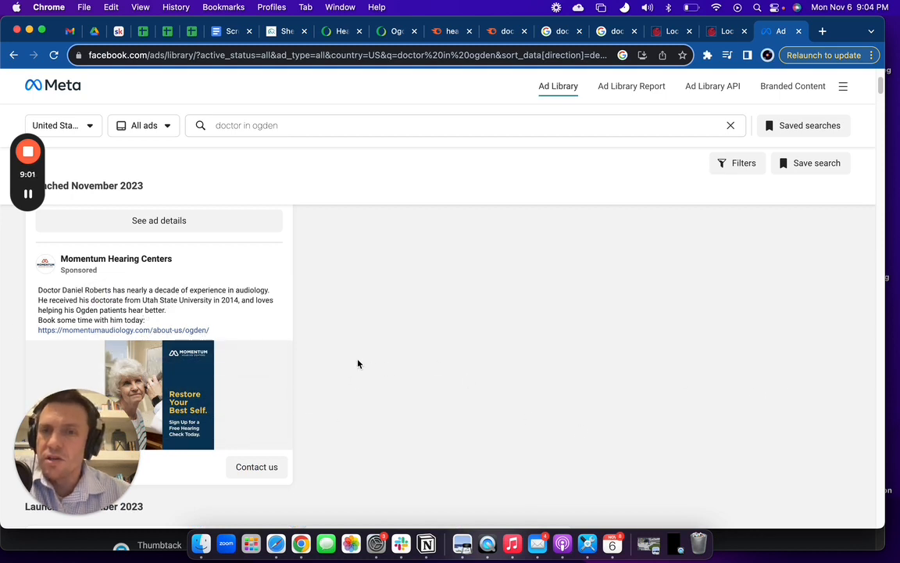
mouse_move(297, 353)
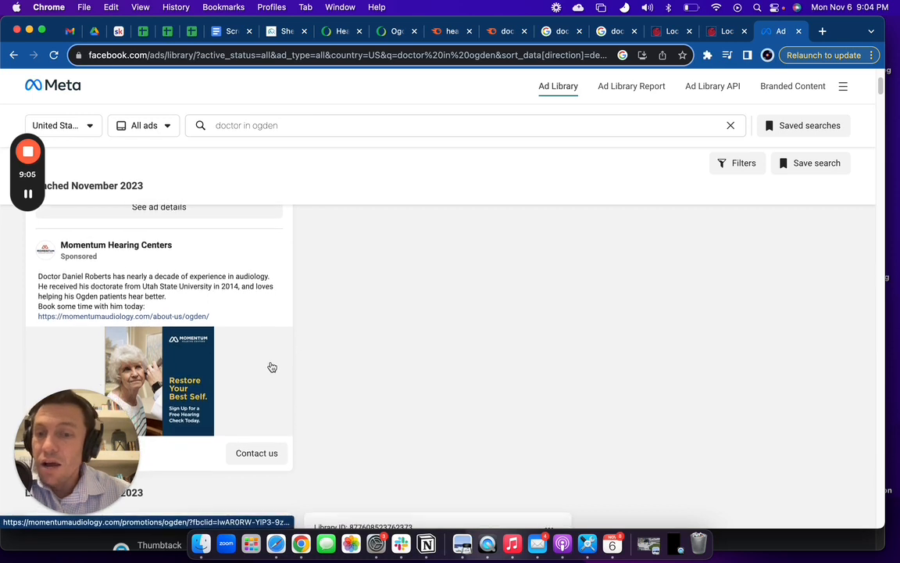
mouse_move(150, 400)
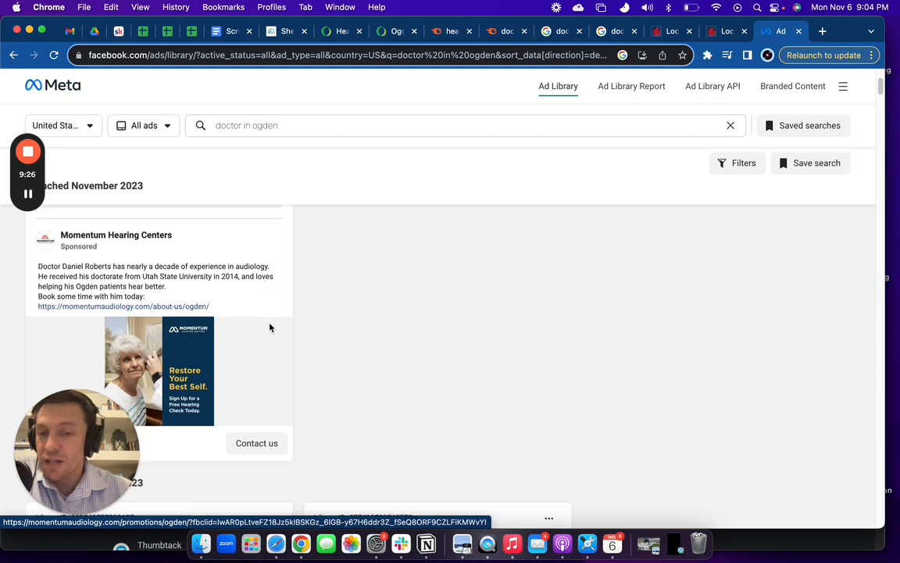
scroll(down, 3)
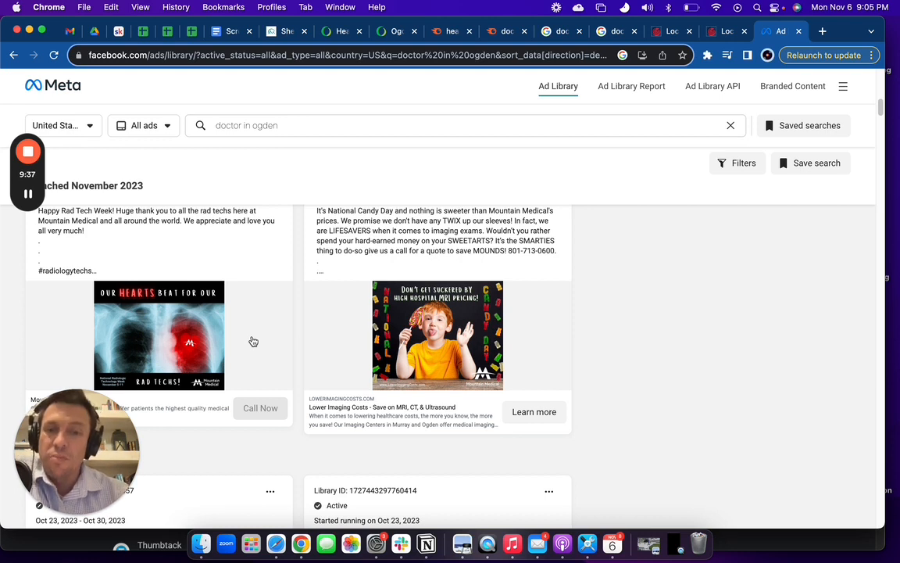
mouse_move(289, 338)
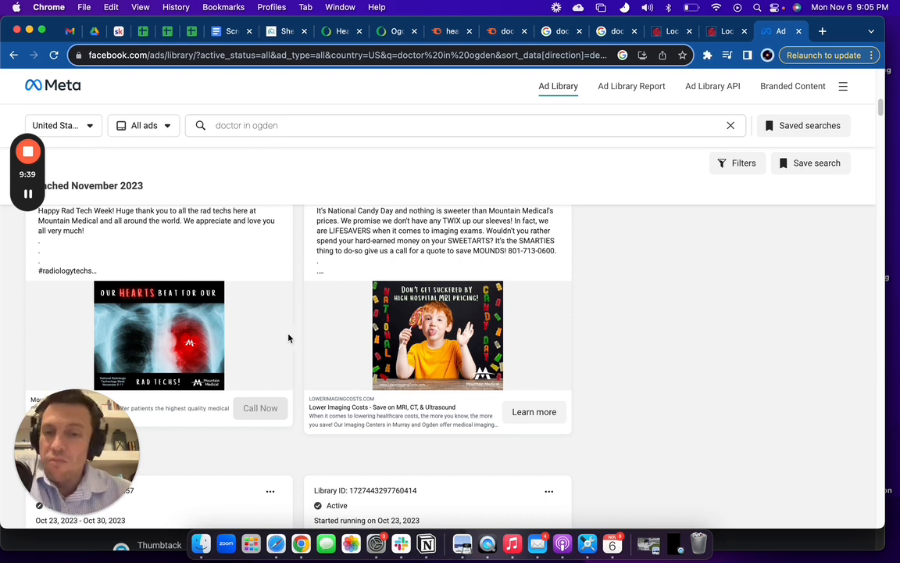
mouse_move(534, 413)
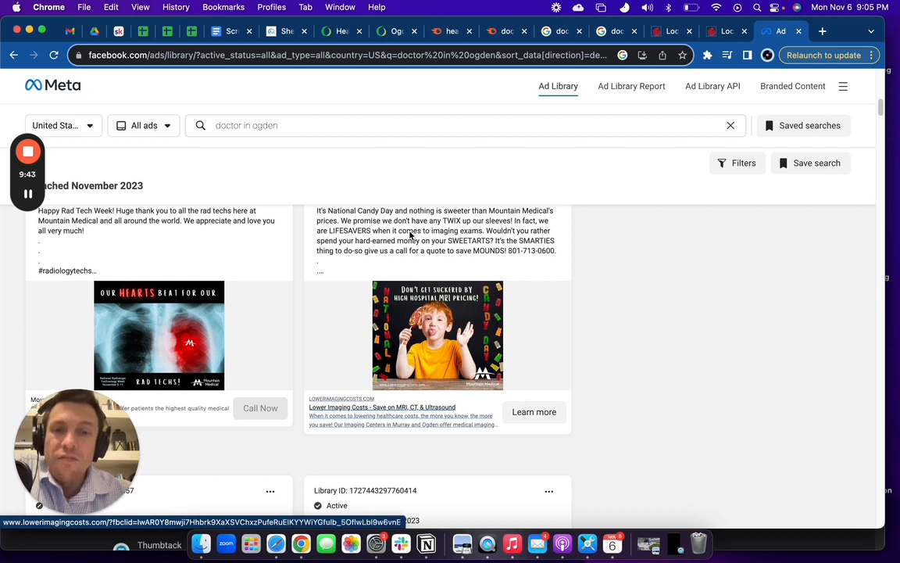
mouse_move(373, 203)
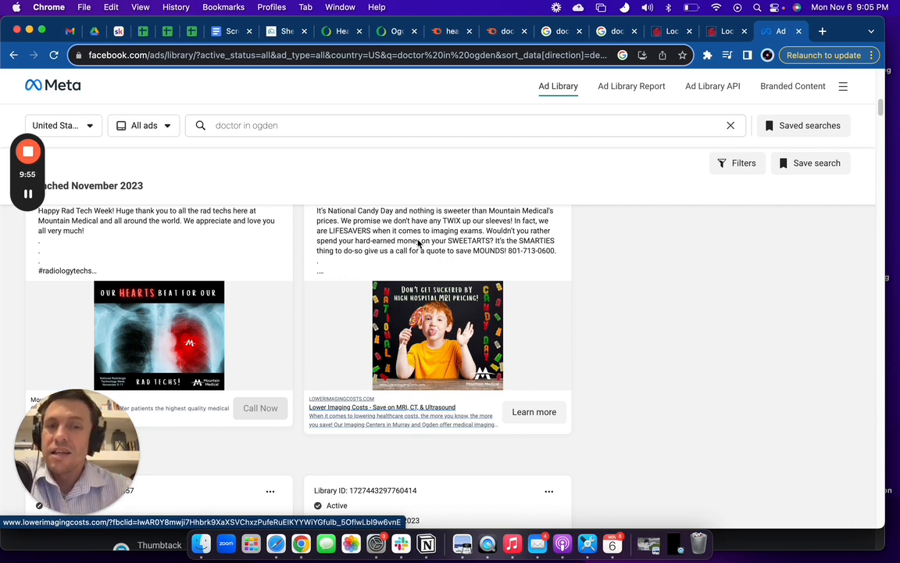
mouse_move(499, 275)
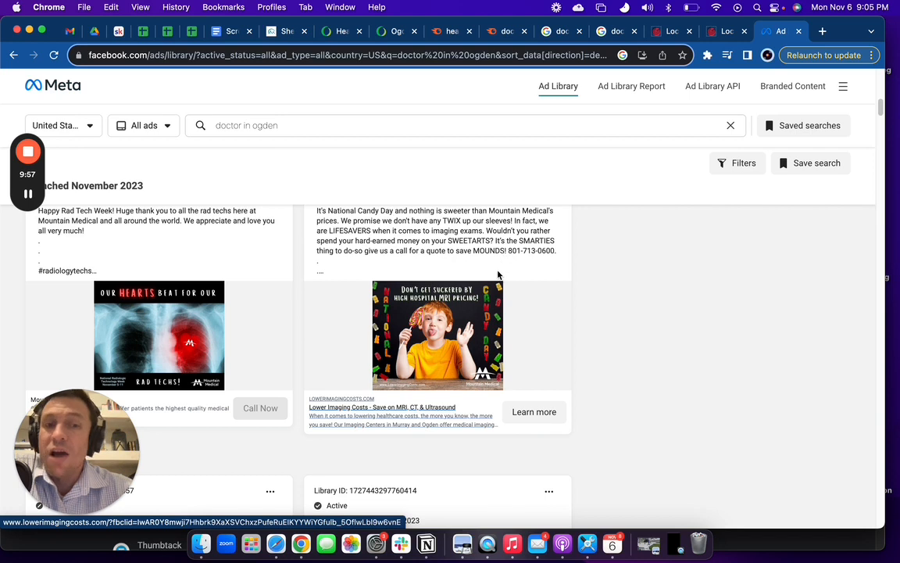
mouse_move(475, 337)
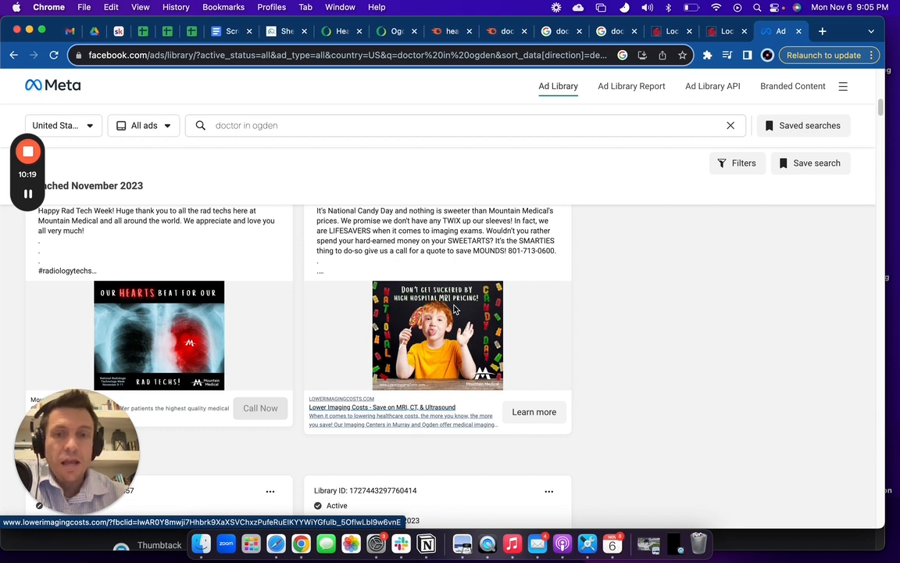
mouse_move(525, 359)
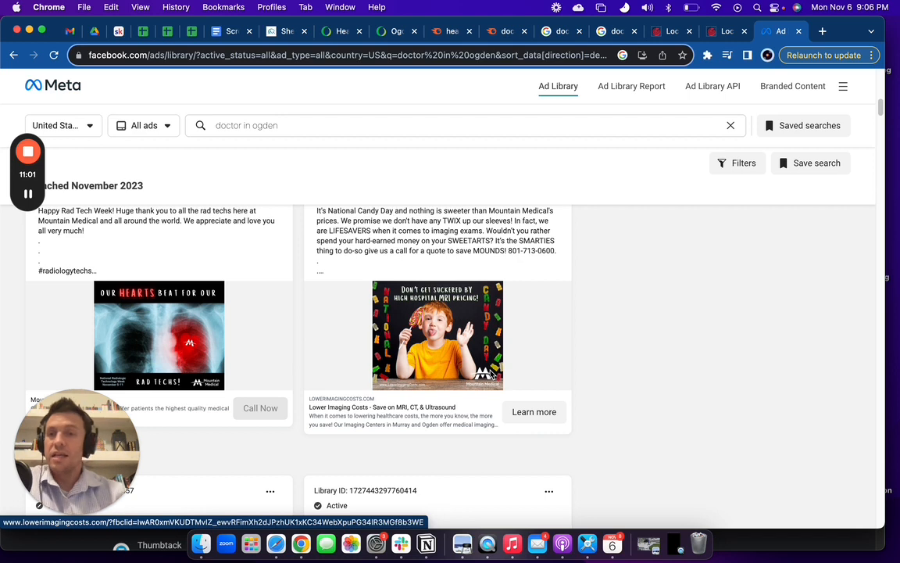
mouse_move(522, 377)
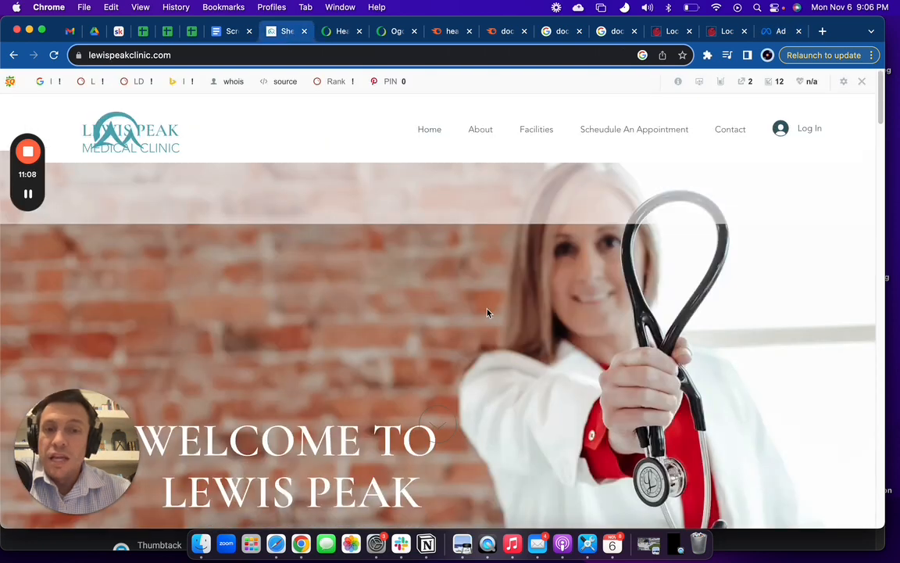
mouse_move(475, 302)
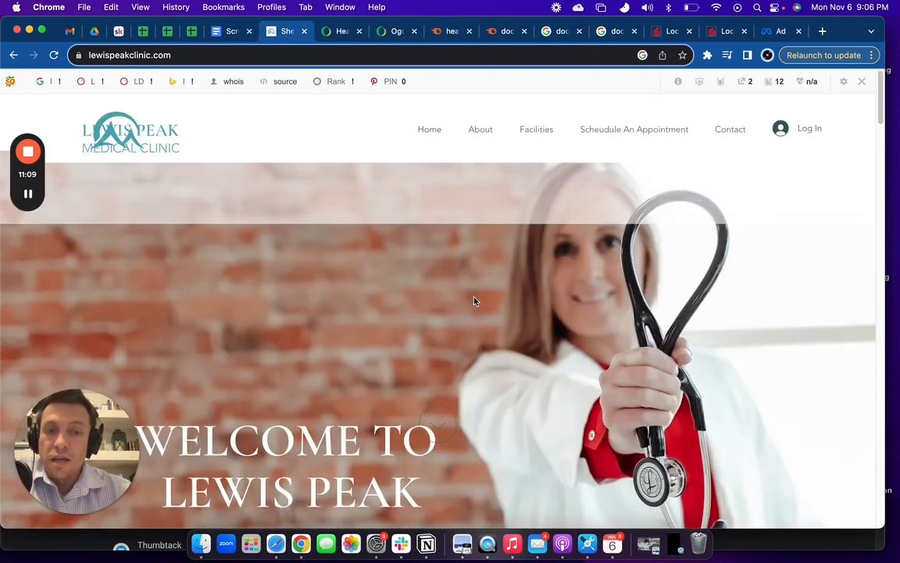
mouse_move(500, 328)
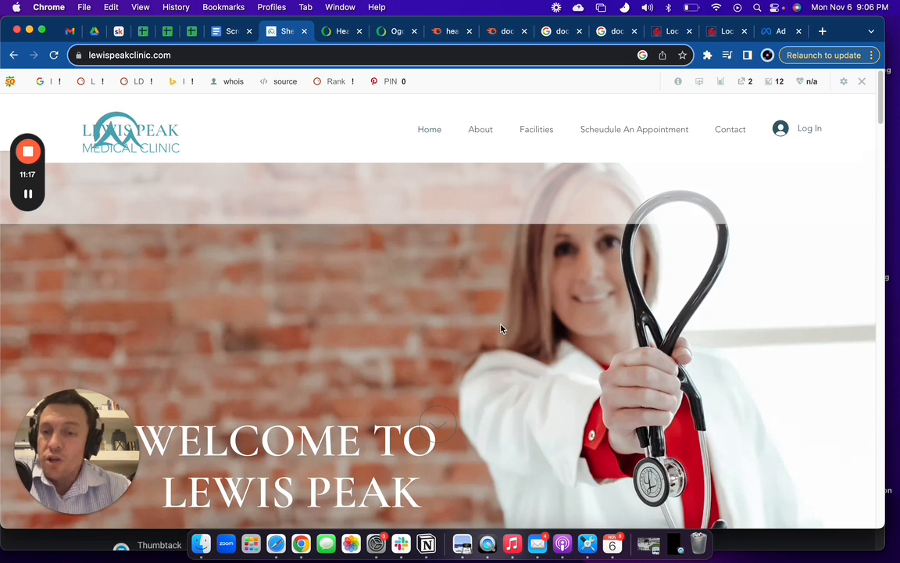
mouse_move(494, 293)
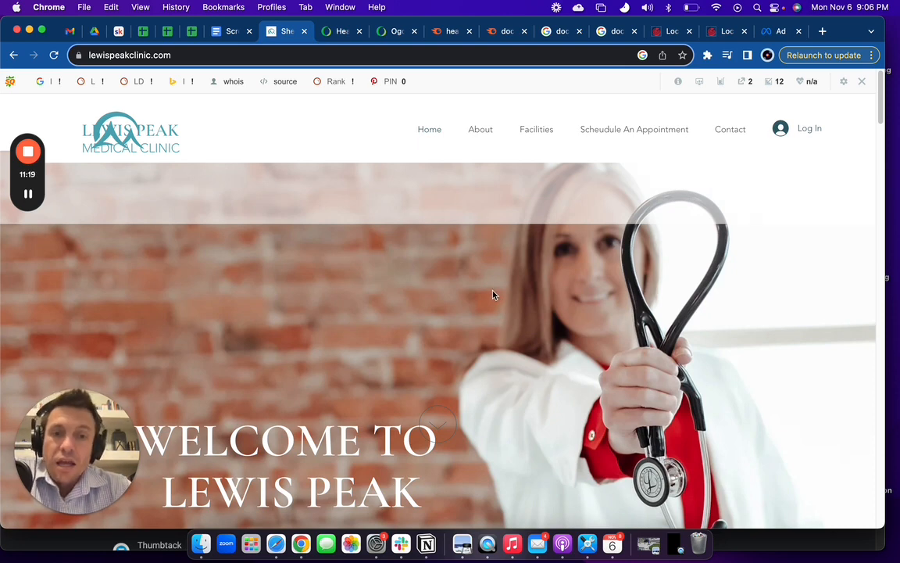
mouse_move(500, 269)
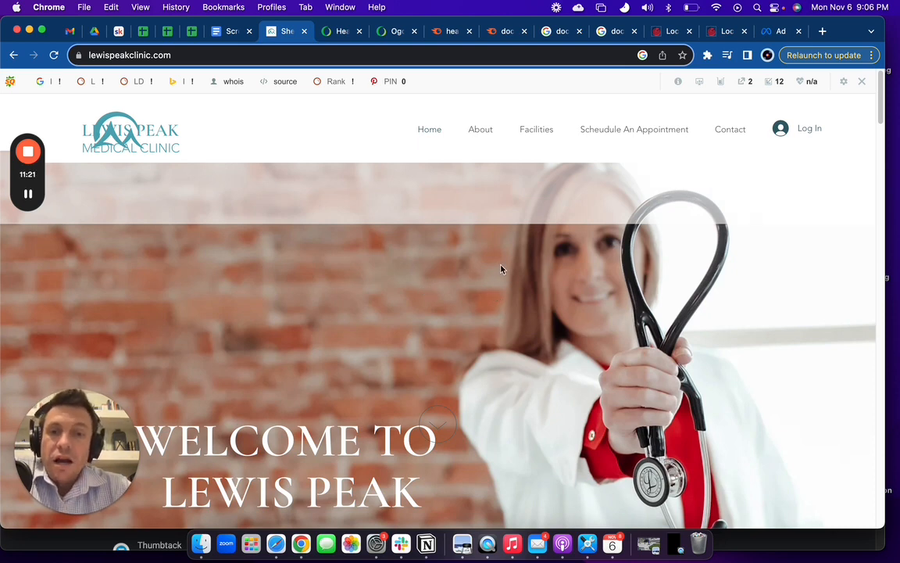
mouse_move(504, 294)
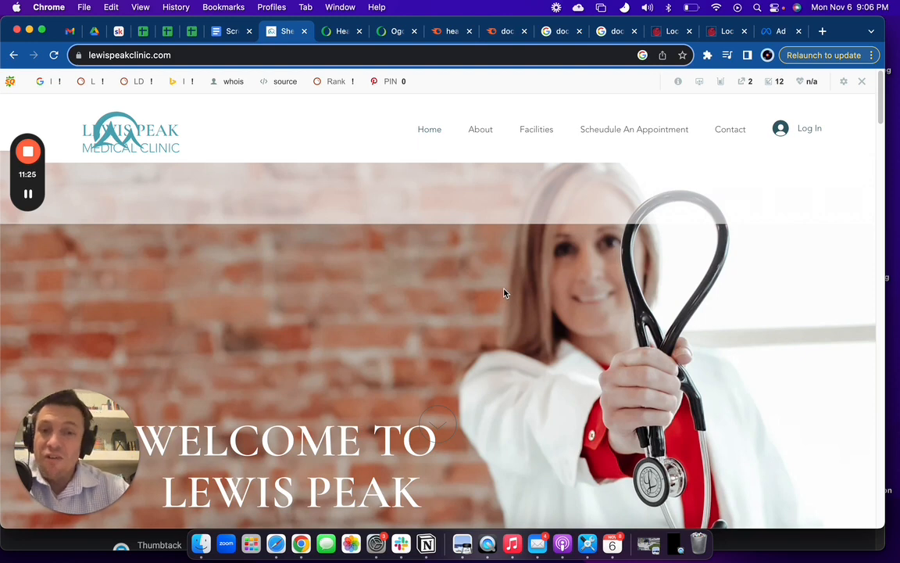
mouse_move(459, 295)
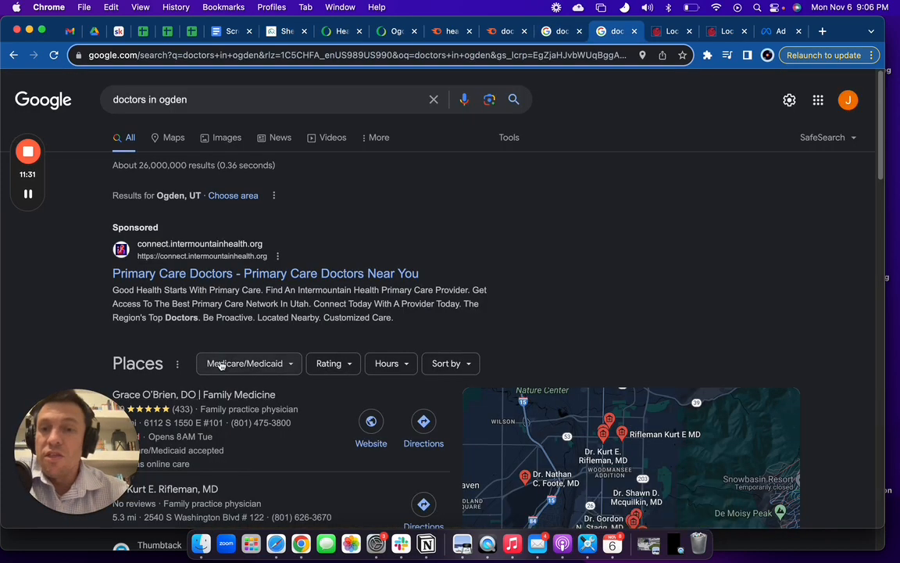
scroll(down, 3)
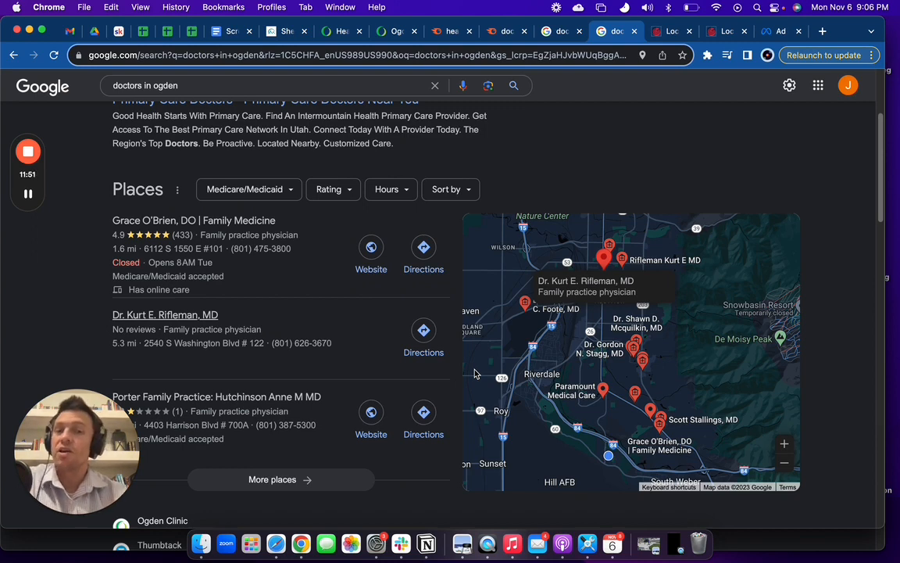
mouse_move(425, 376)
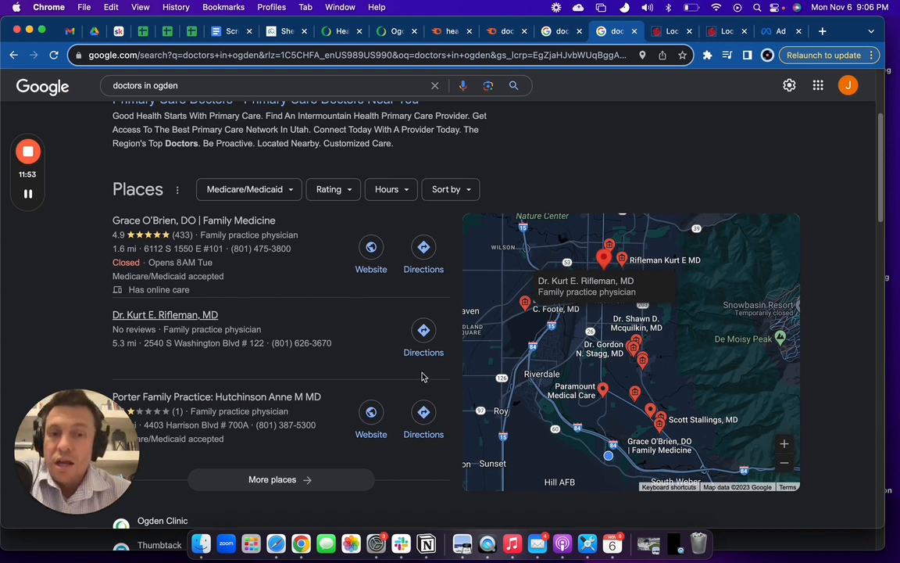
mouse_move(438, 392)
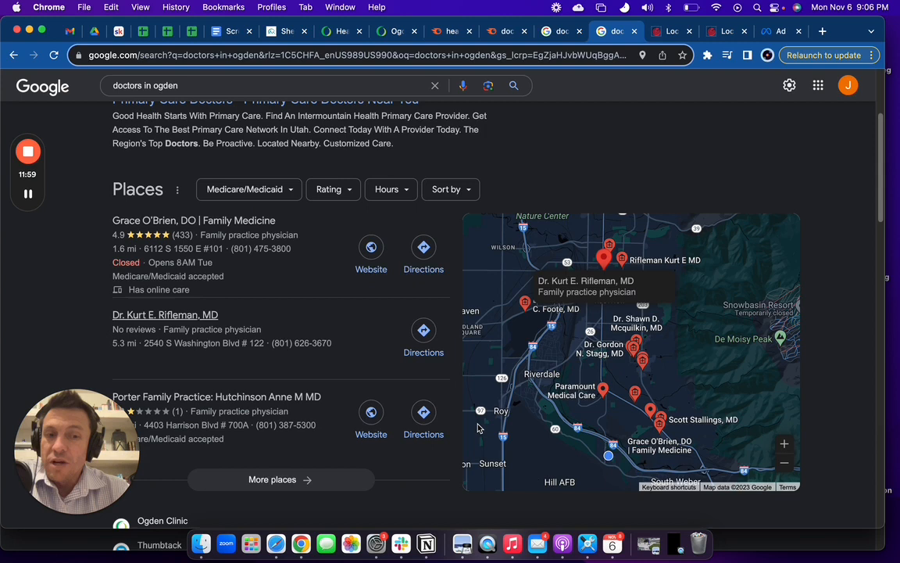
mouse_move(484, 360)
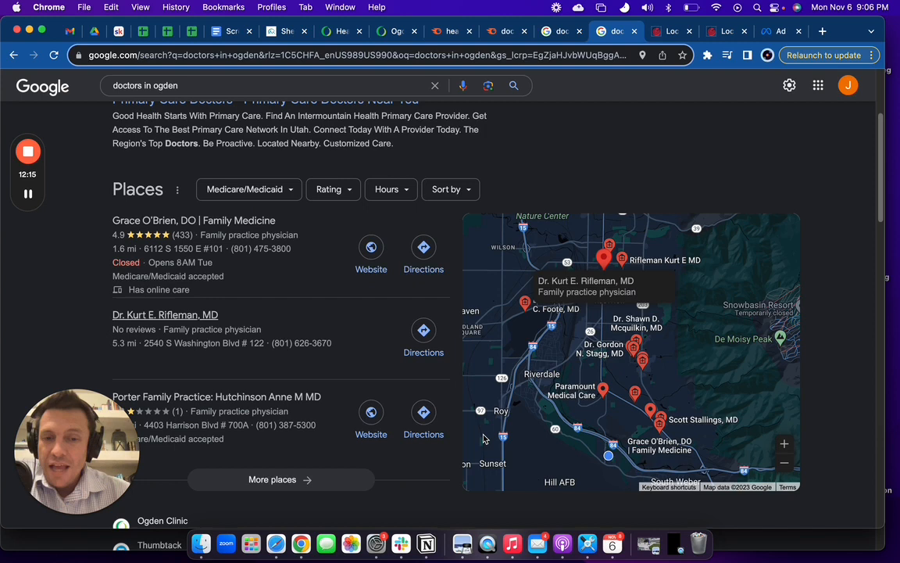
mouse_move(503, 460)
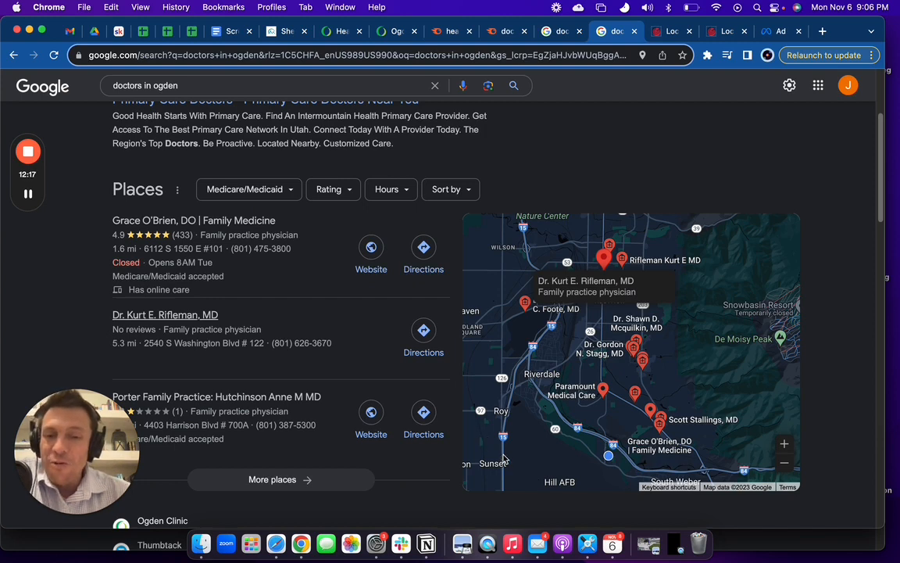